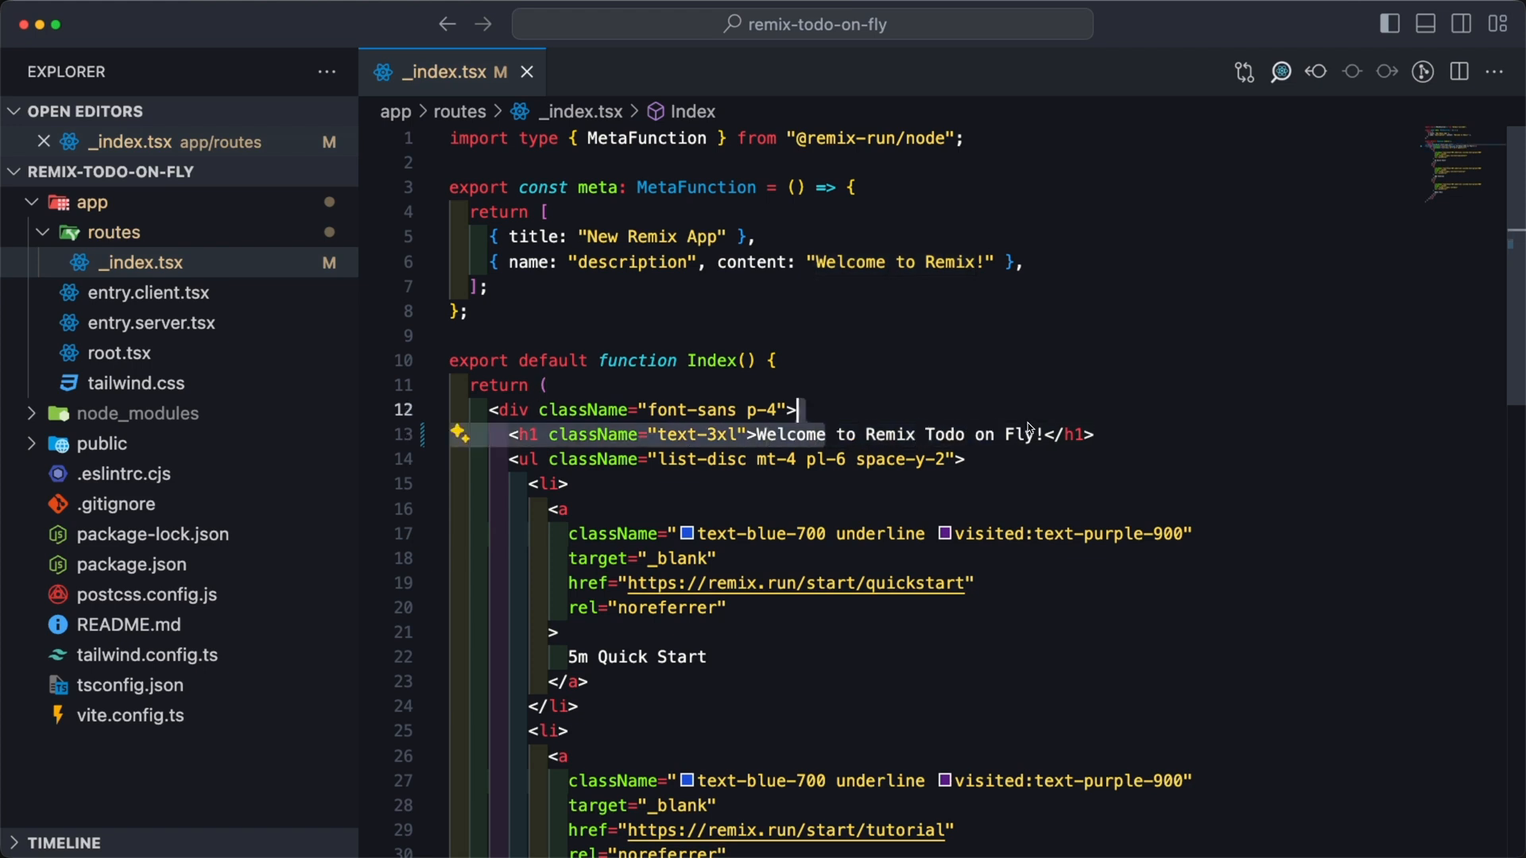
Step: View the local app at localhost:5173 showing the 'Welcome to Remix Todo on Fly!' heading
click(569, 485)
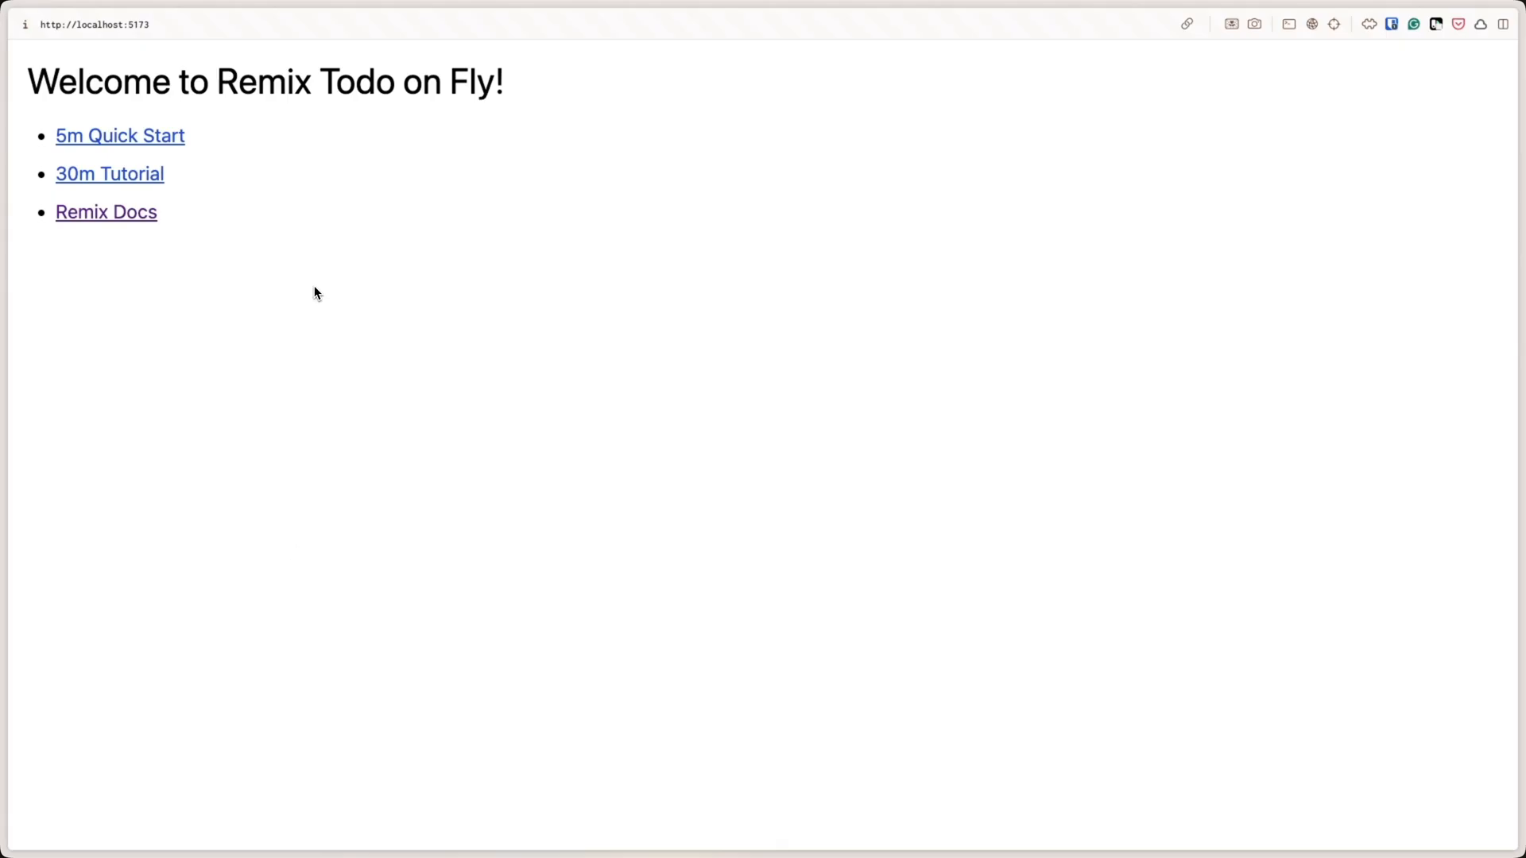
mouse_move(533, 230)
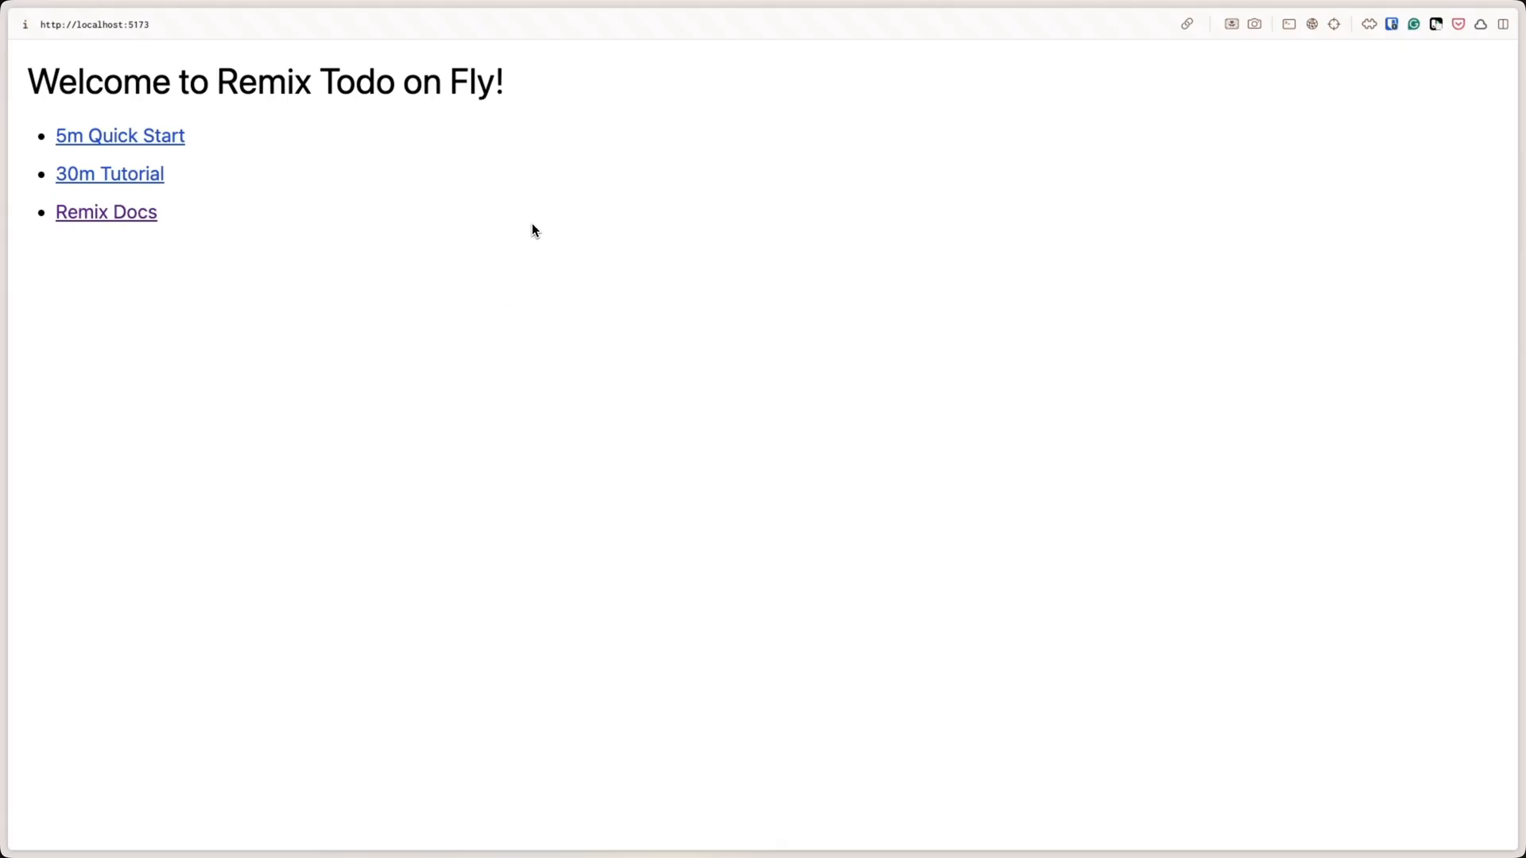
mouse_move(541, 264)
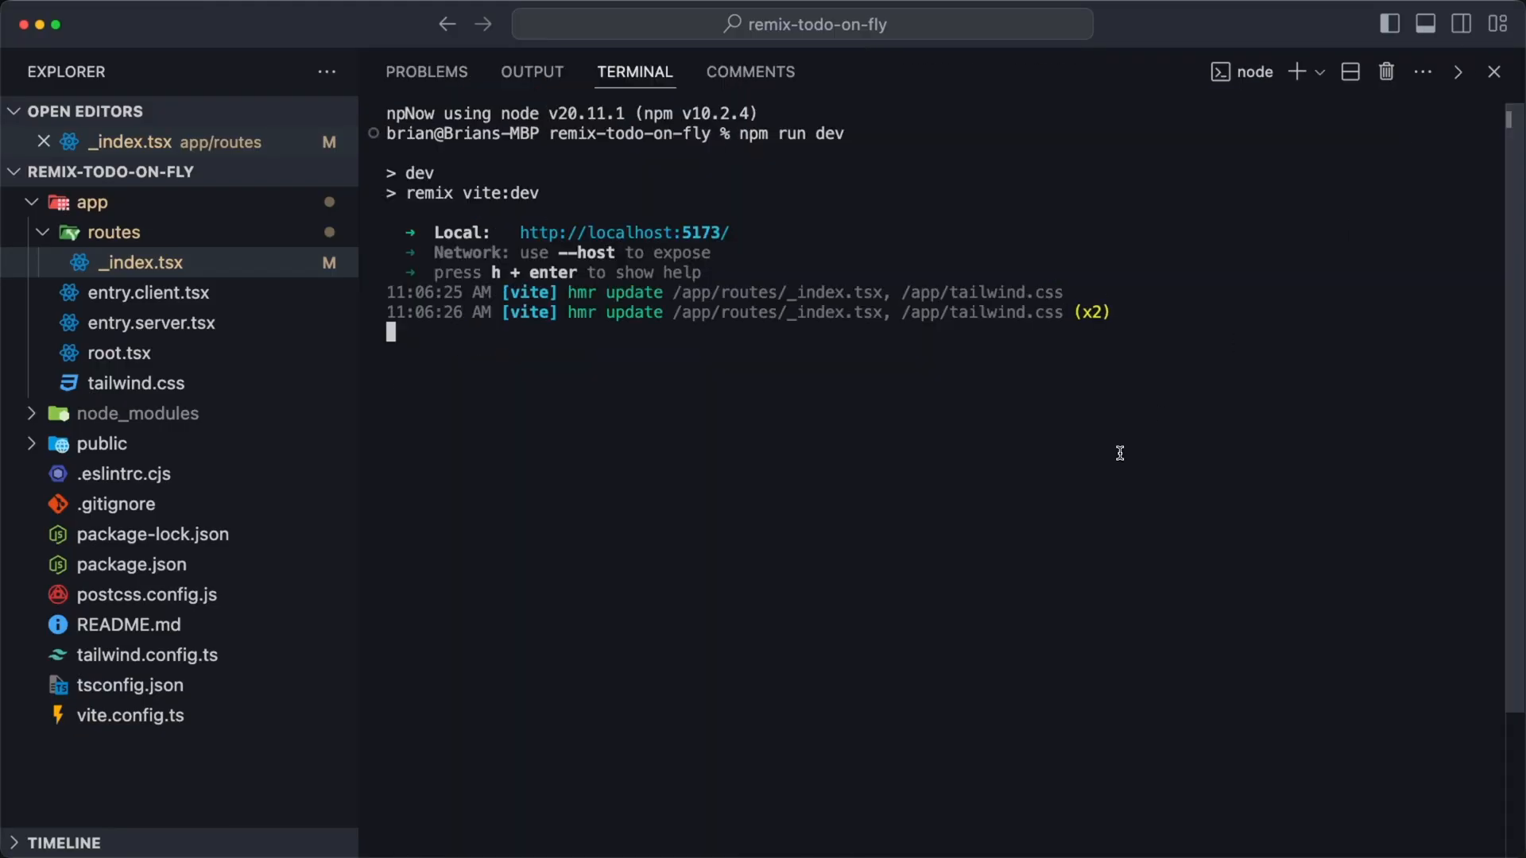
Step: Stop the npm dev server and run fly launch to see the proposed Remix settings
key(ctrl+c)
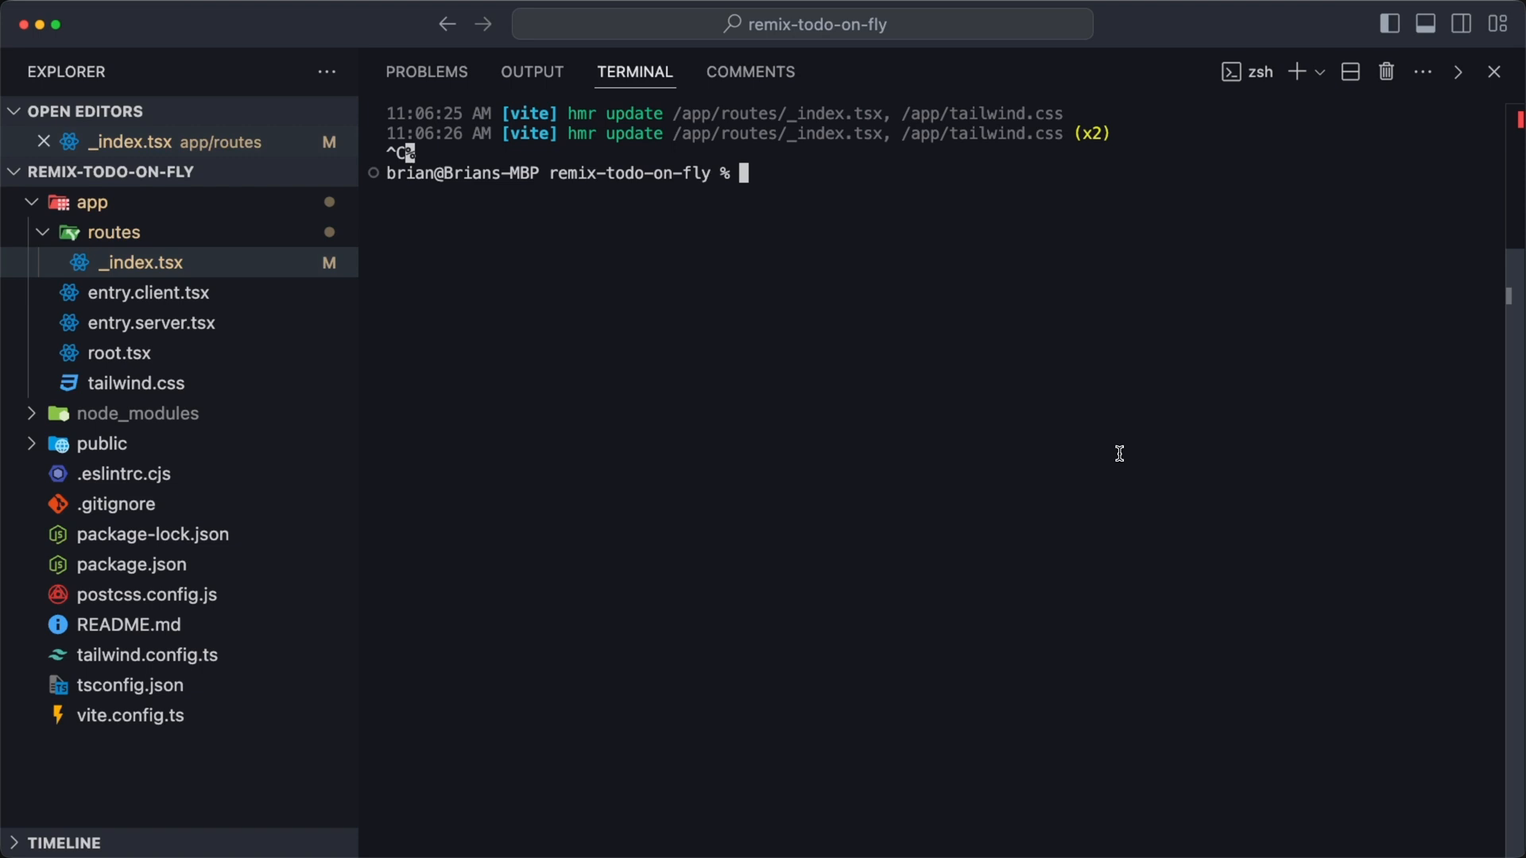
text(fly launch)
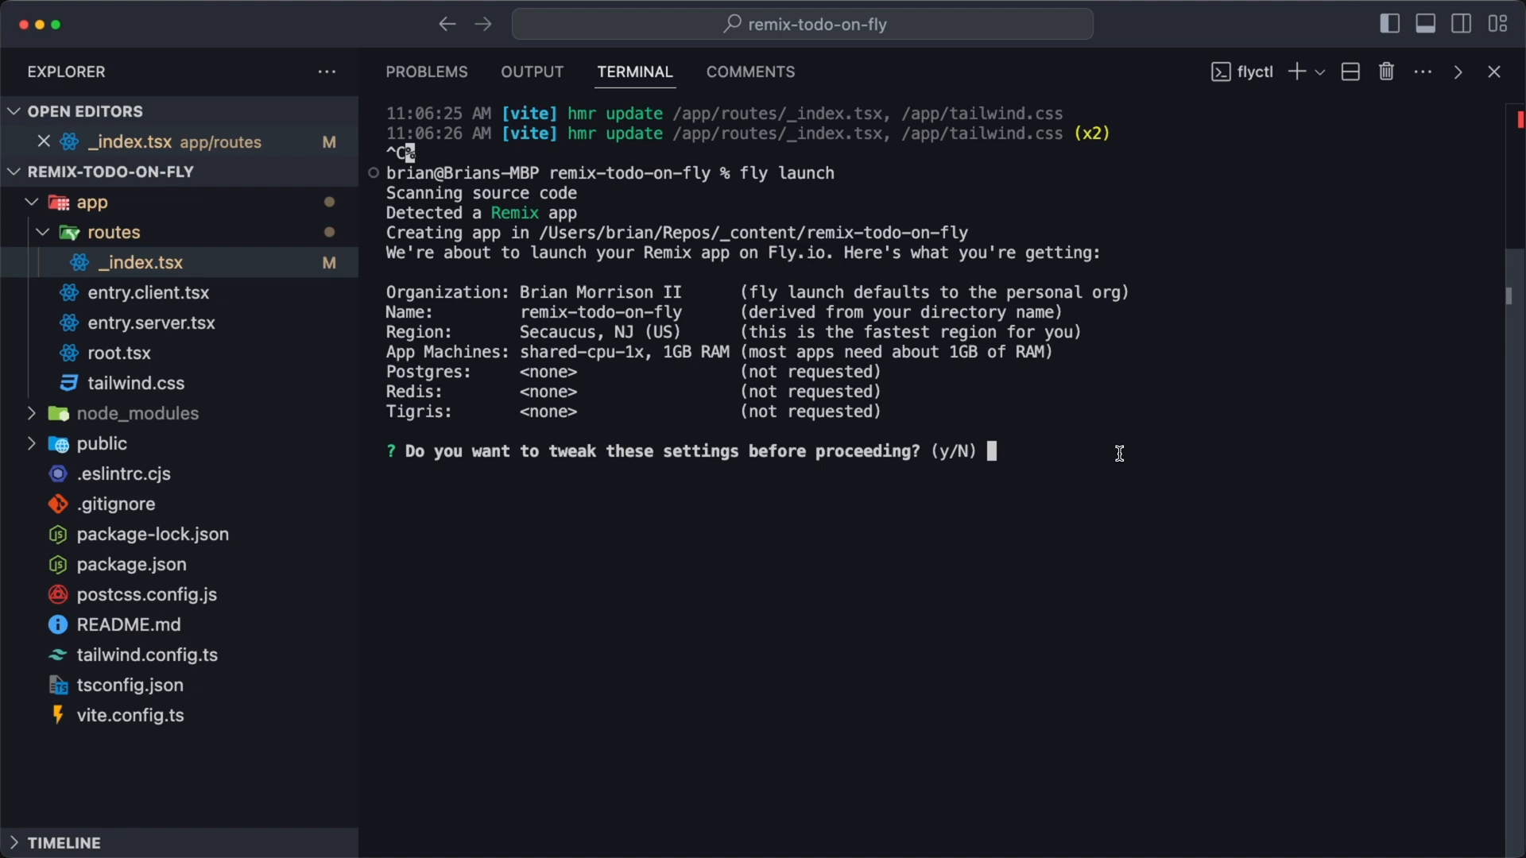
mouse_move(1081, 417)
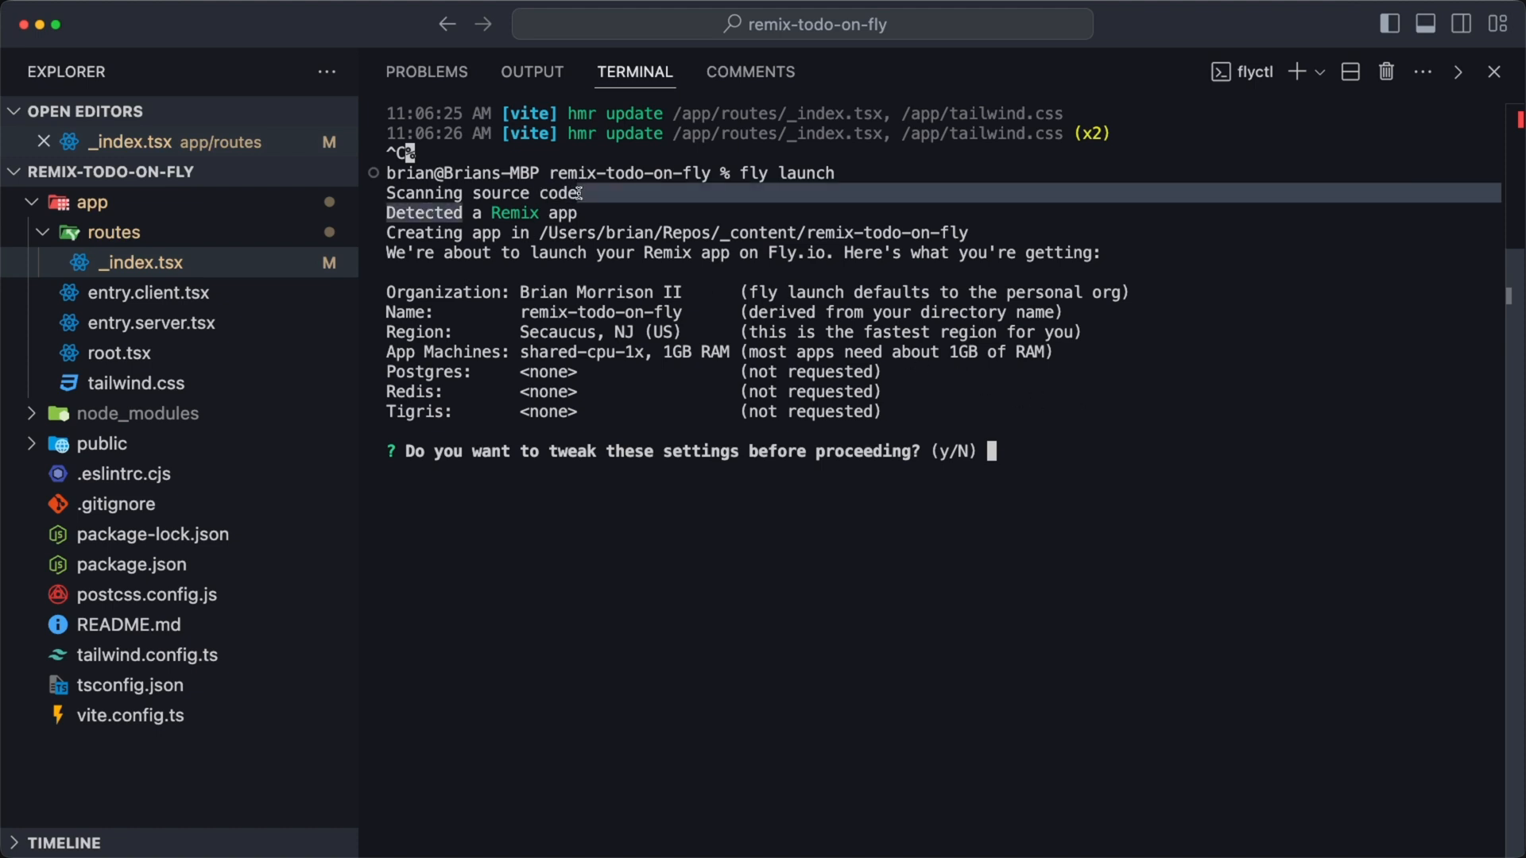
mouse_move(967, 411)
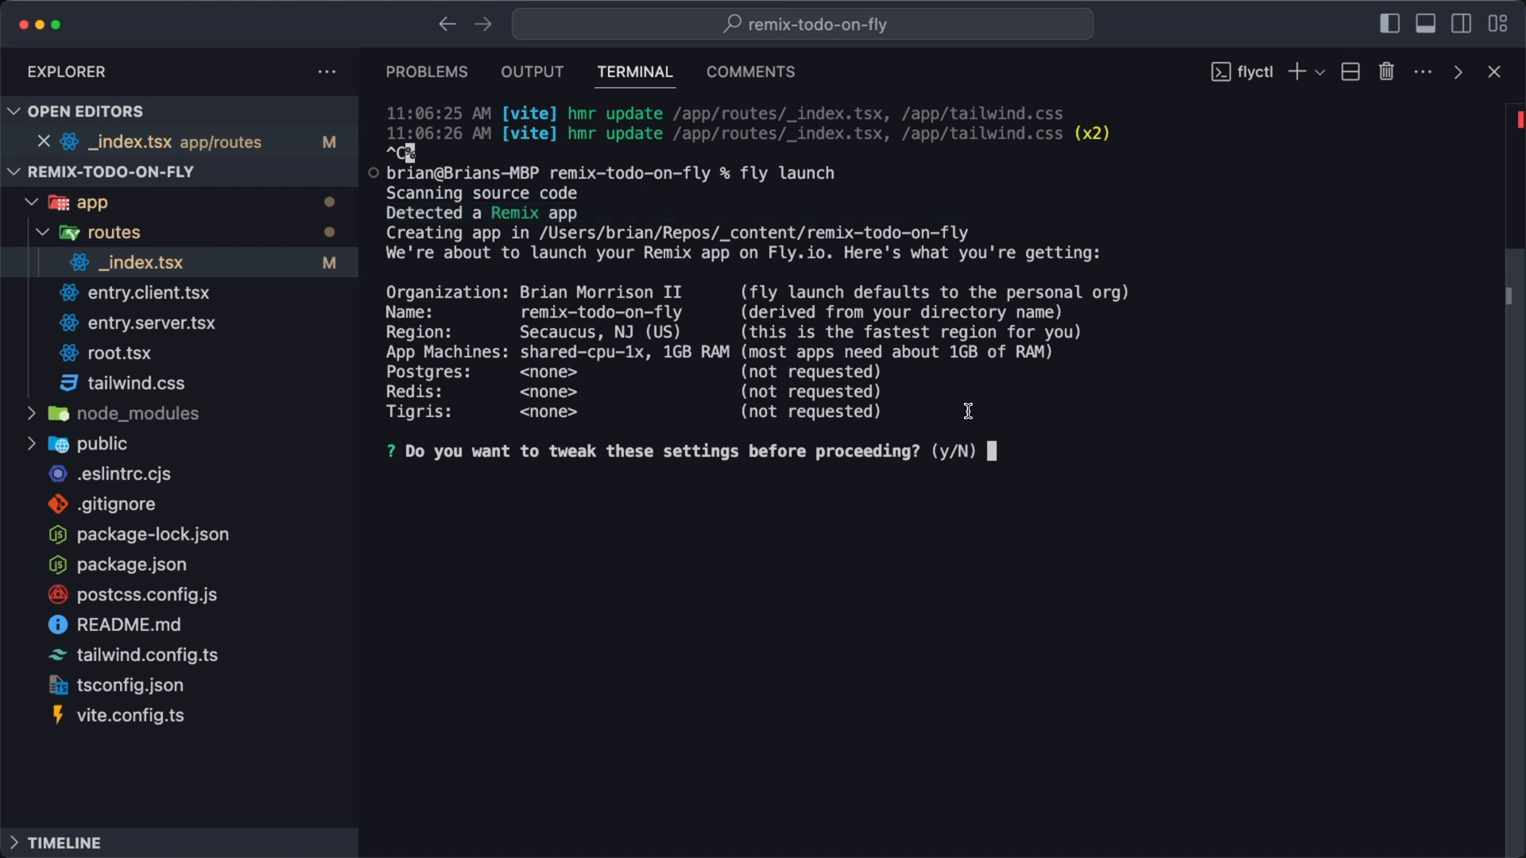
mouse_move(470, 302)
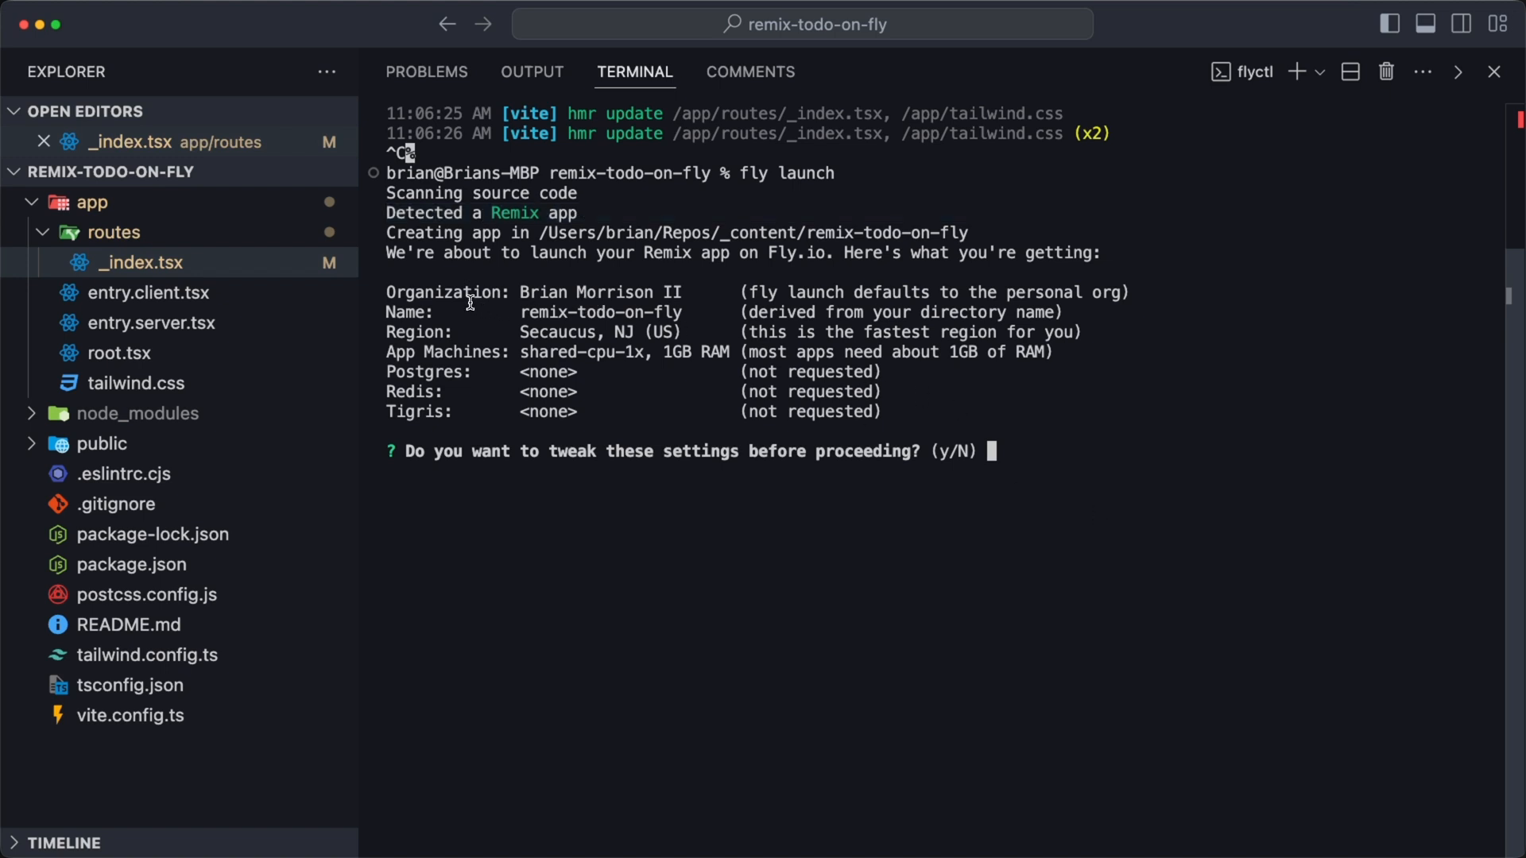
mouse_move(727, 390)
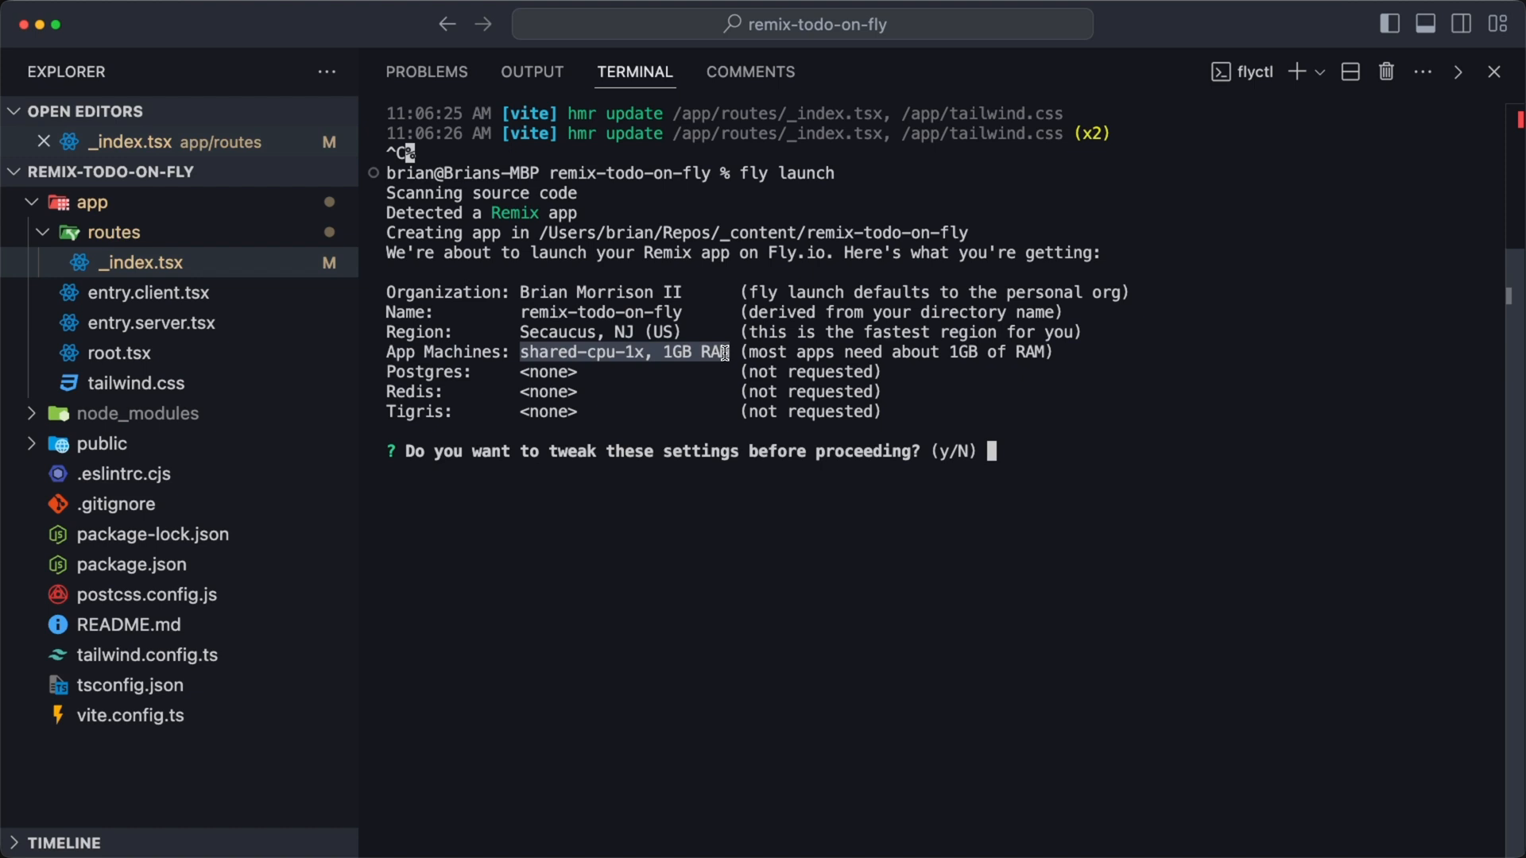
mouse_move(520, 372)
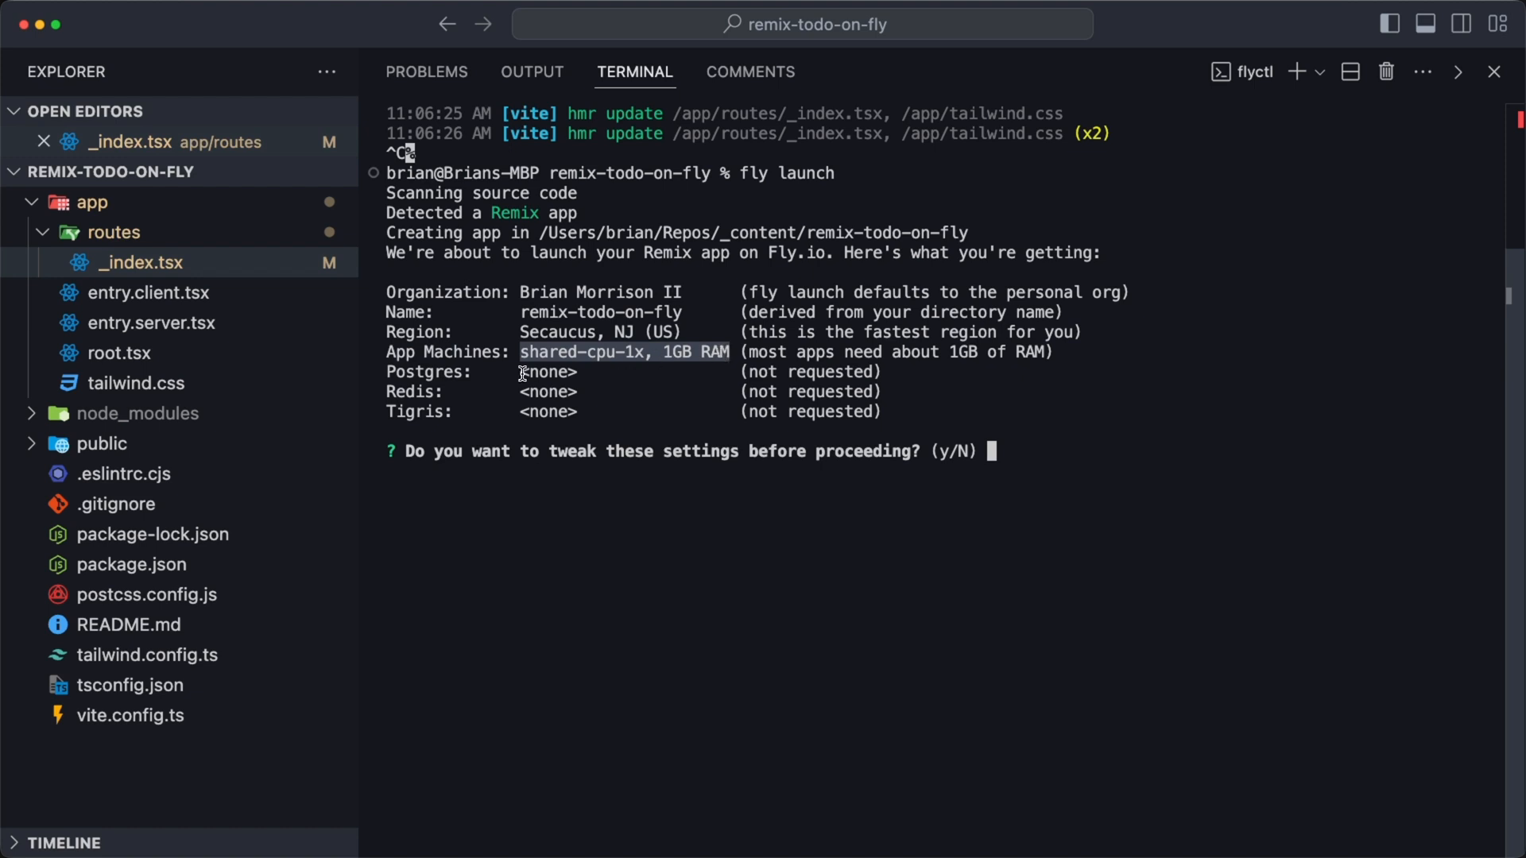
mouse_move(687, 410)
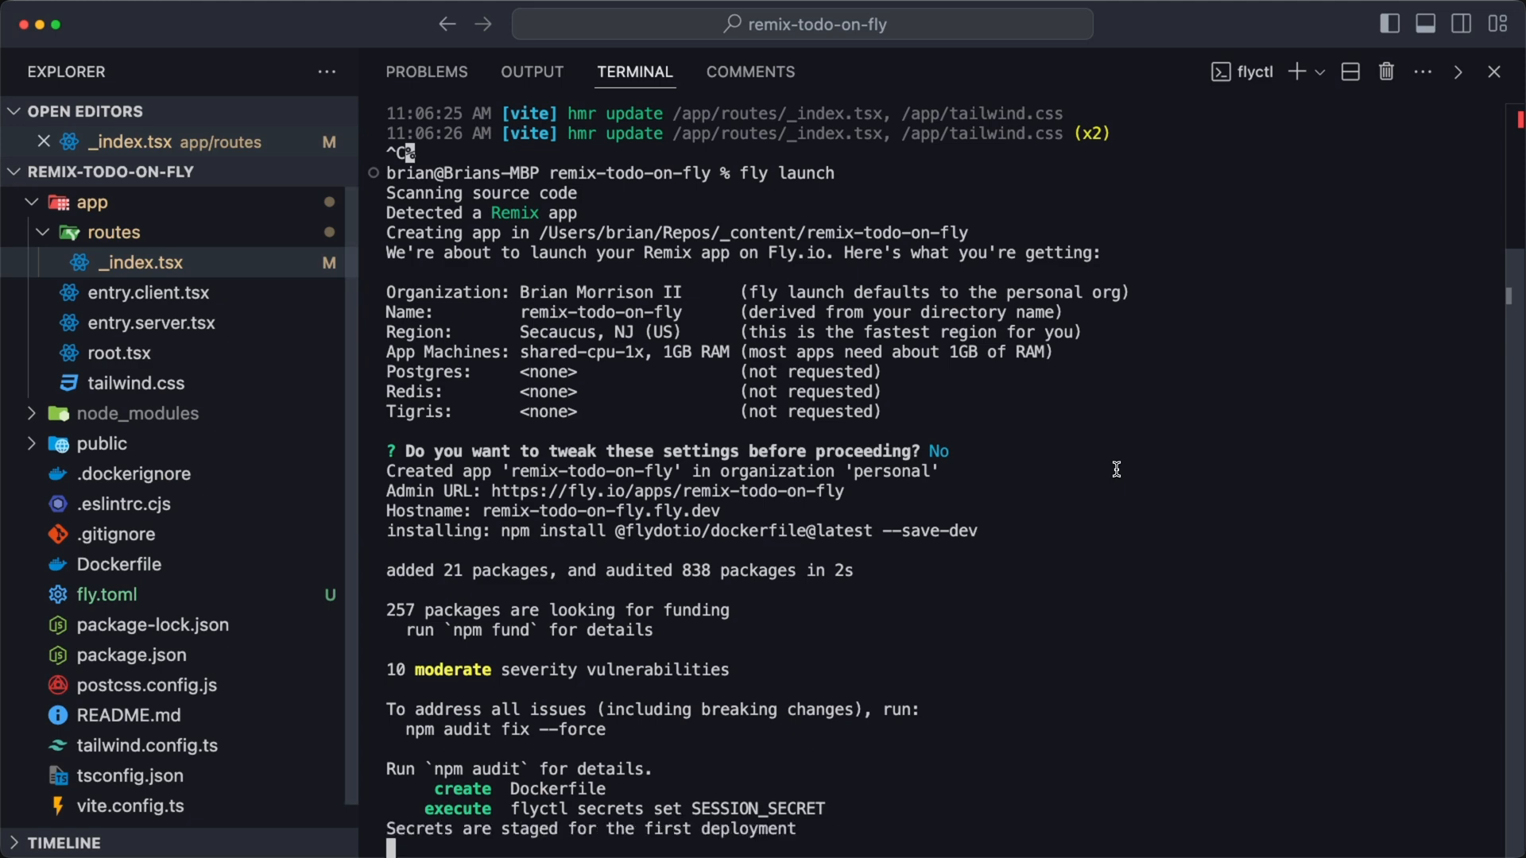
Step: Follow the fly launch build and deploy output to remix-todo-on-fly.fly.dev
scroll(down, 3)
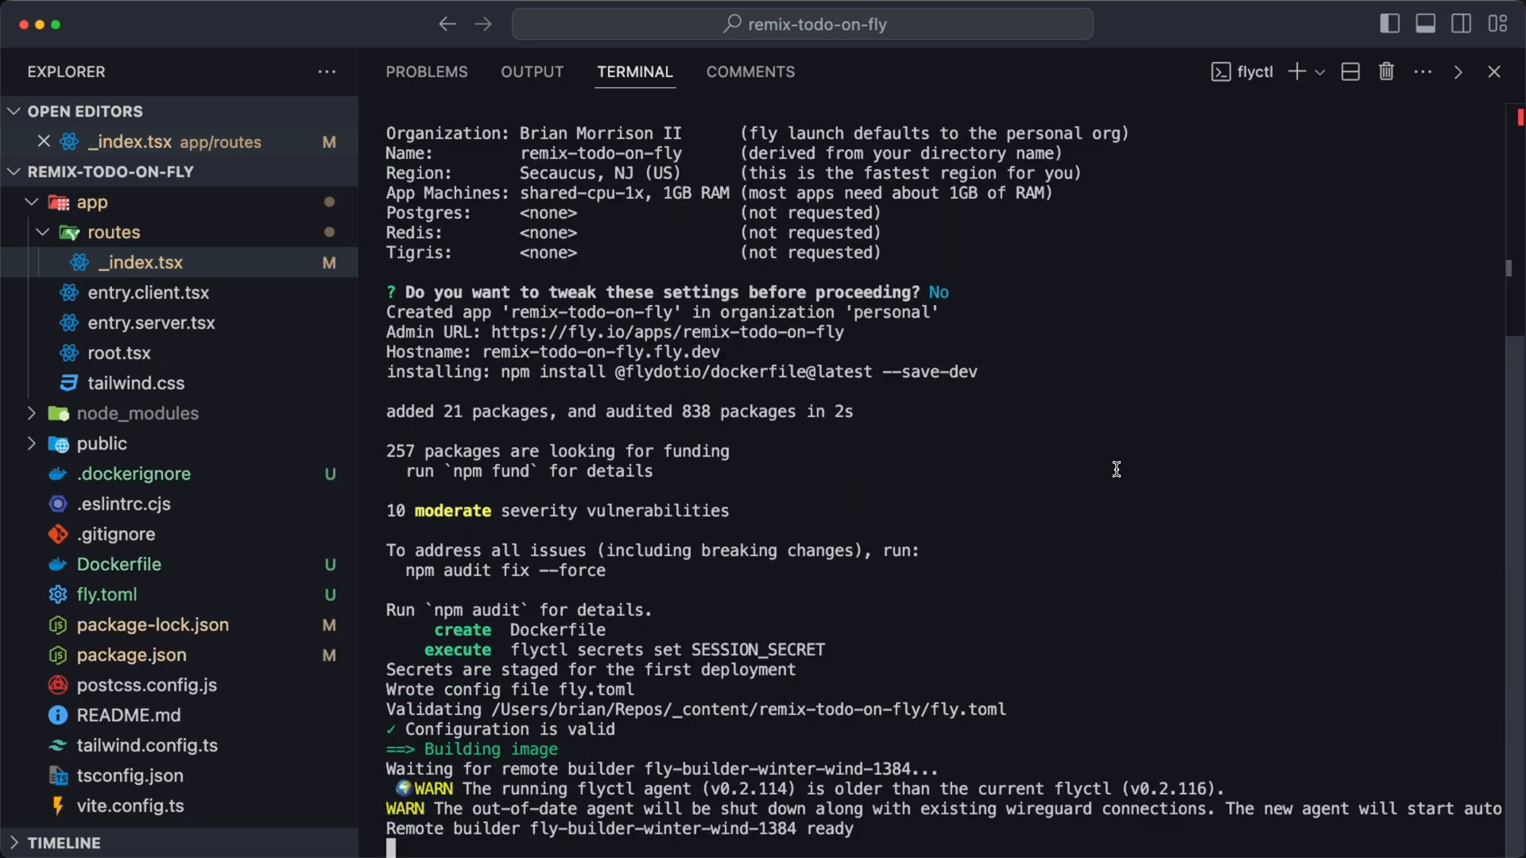
scroll(down, 3)
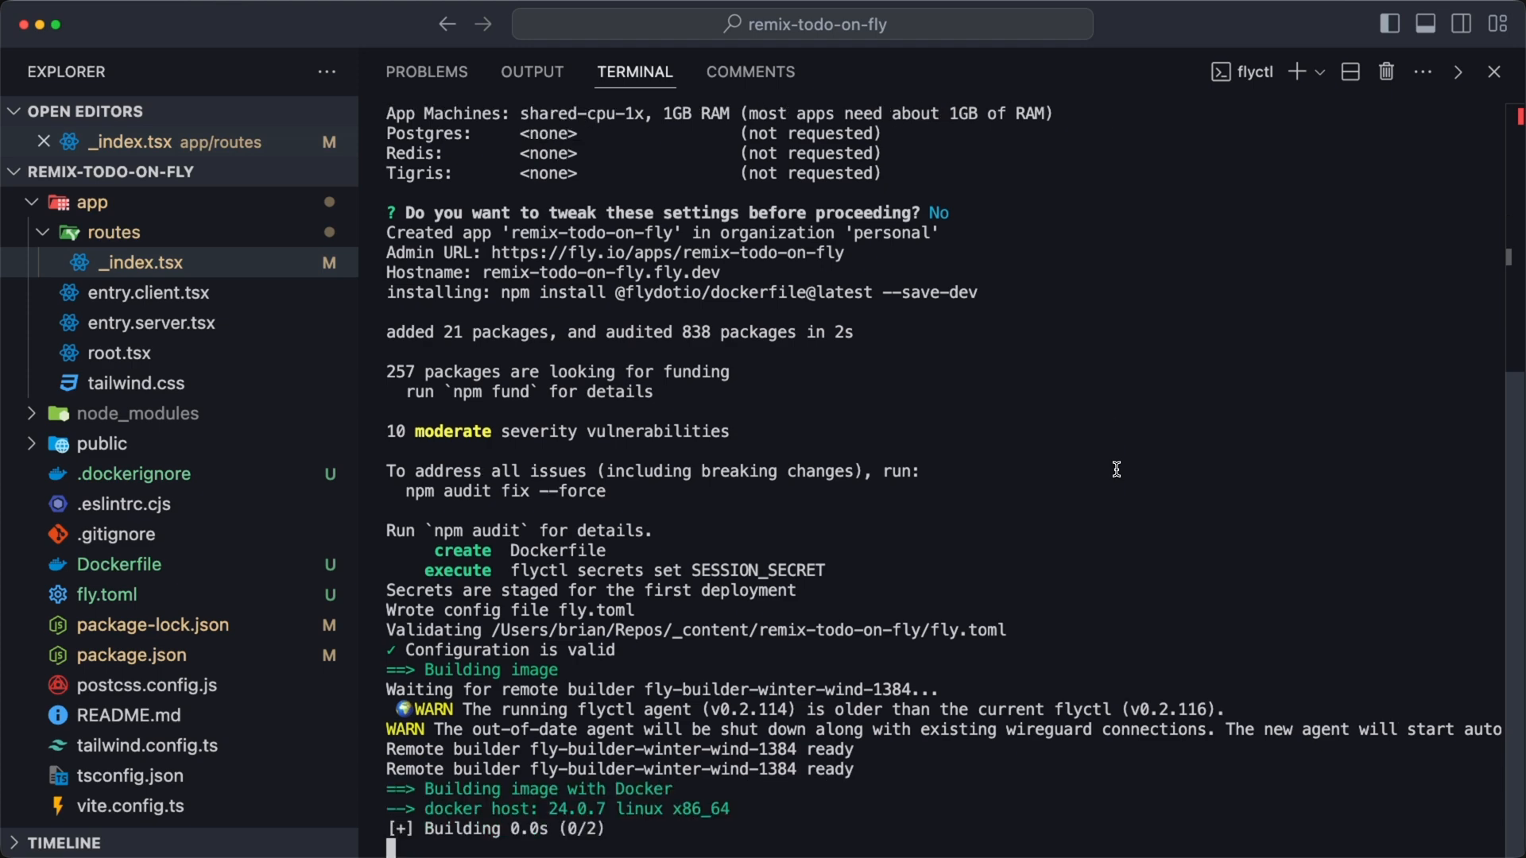
scroll(down, 3)
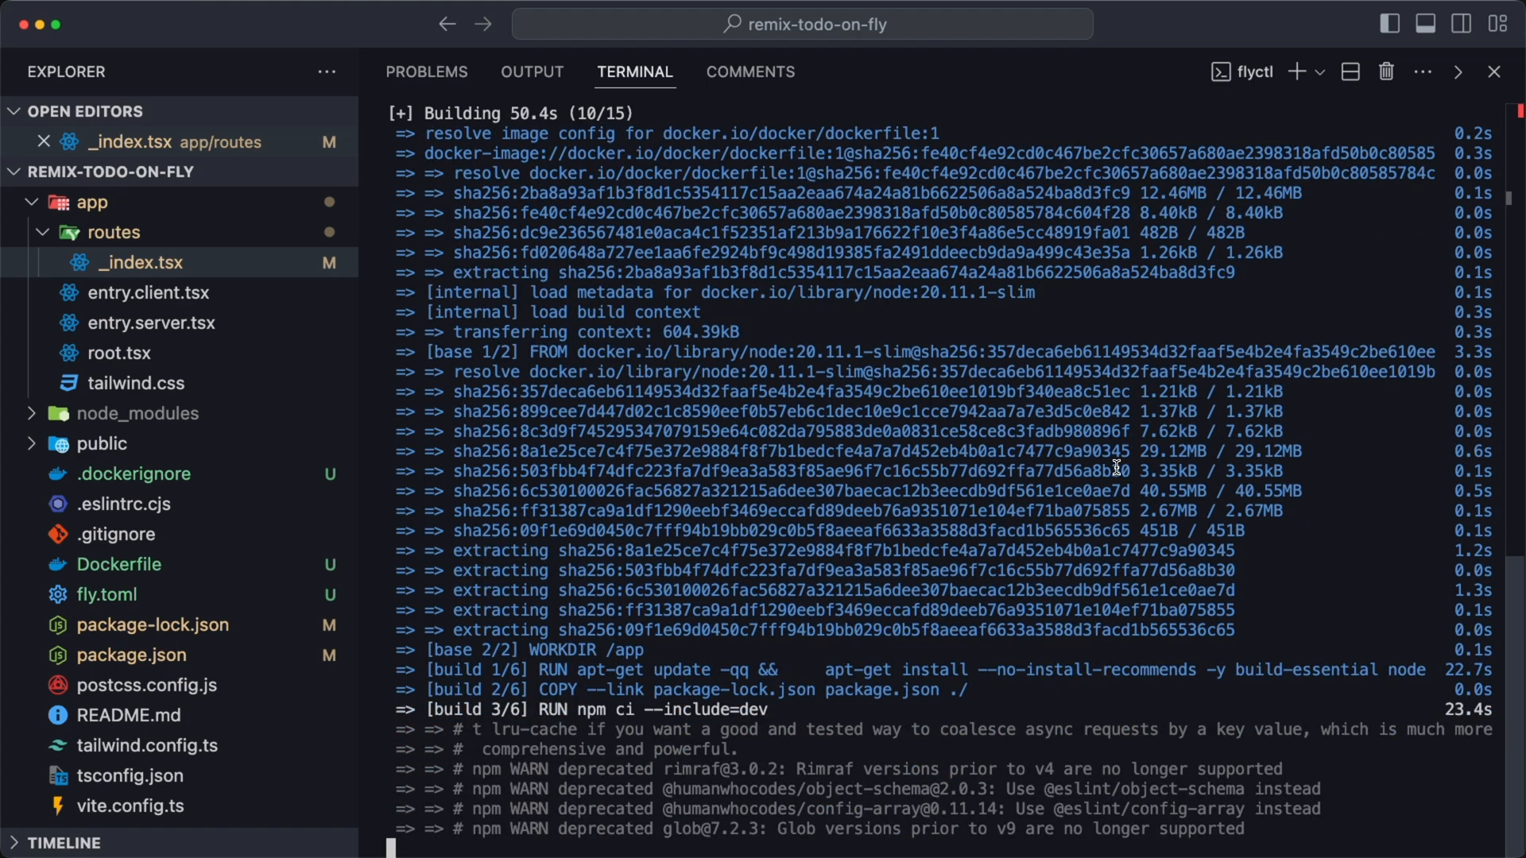
scroll(down, 3)
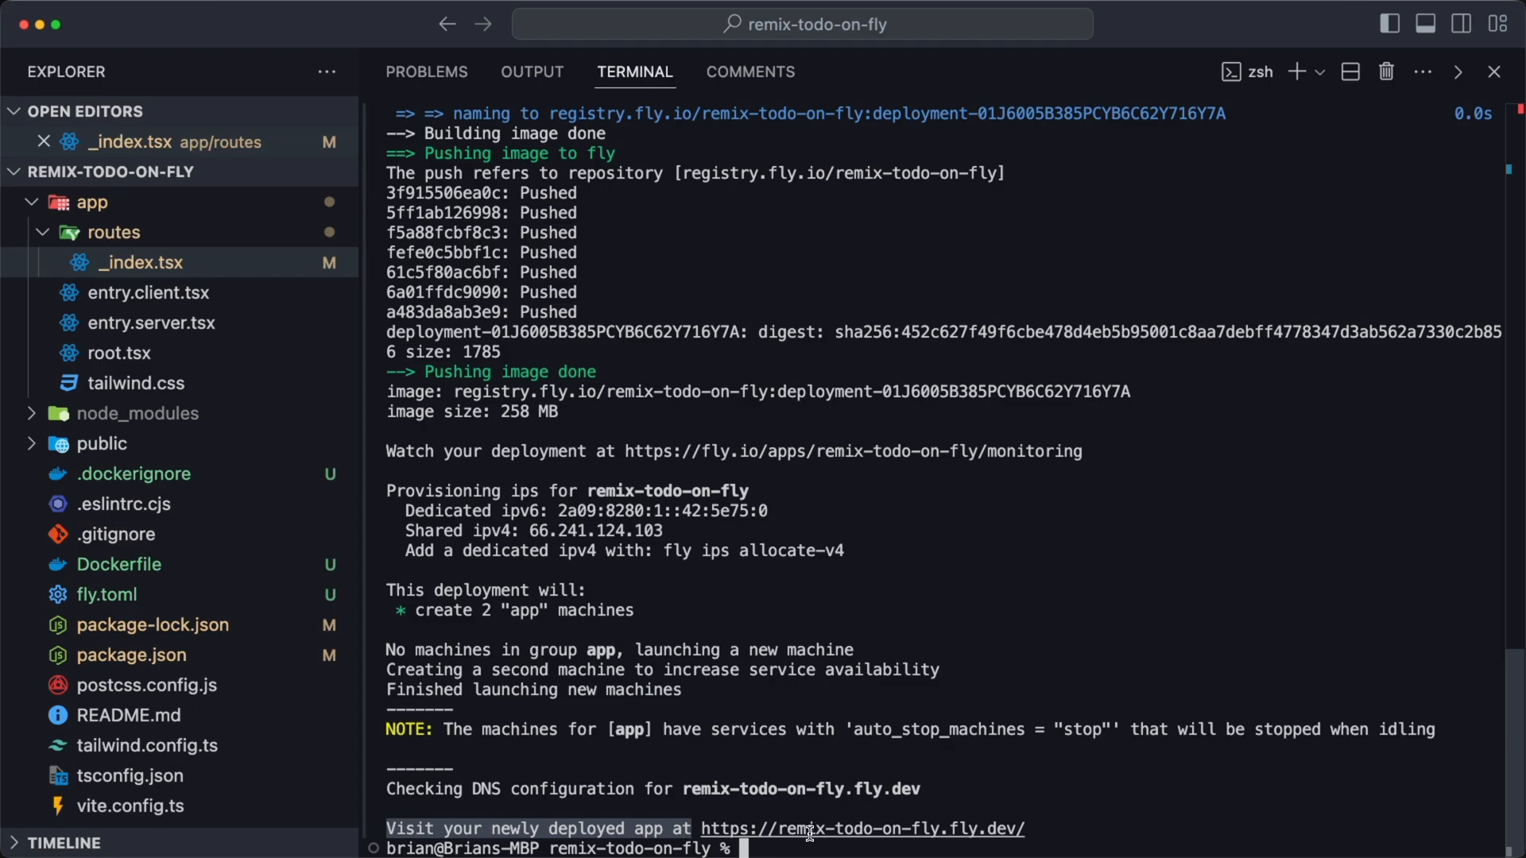
click(862, 829)
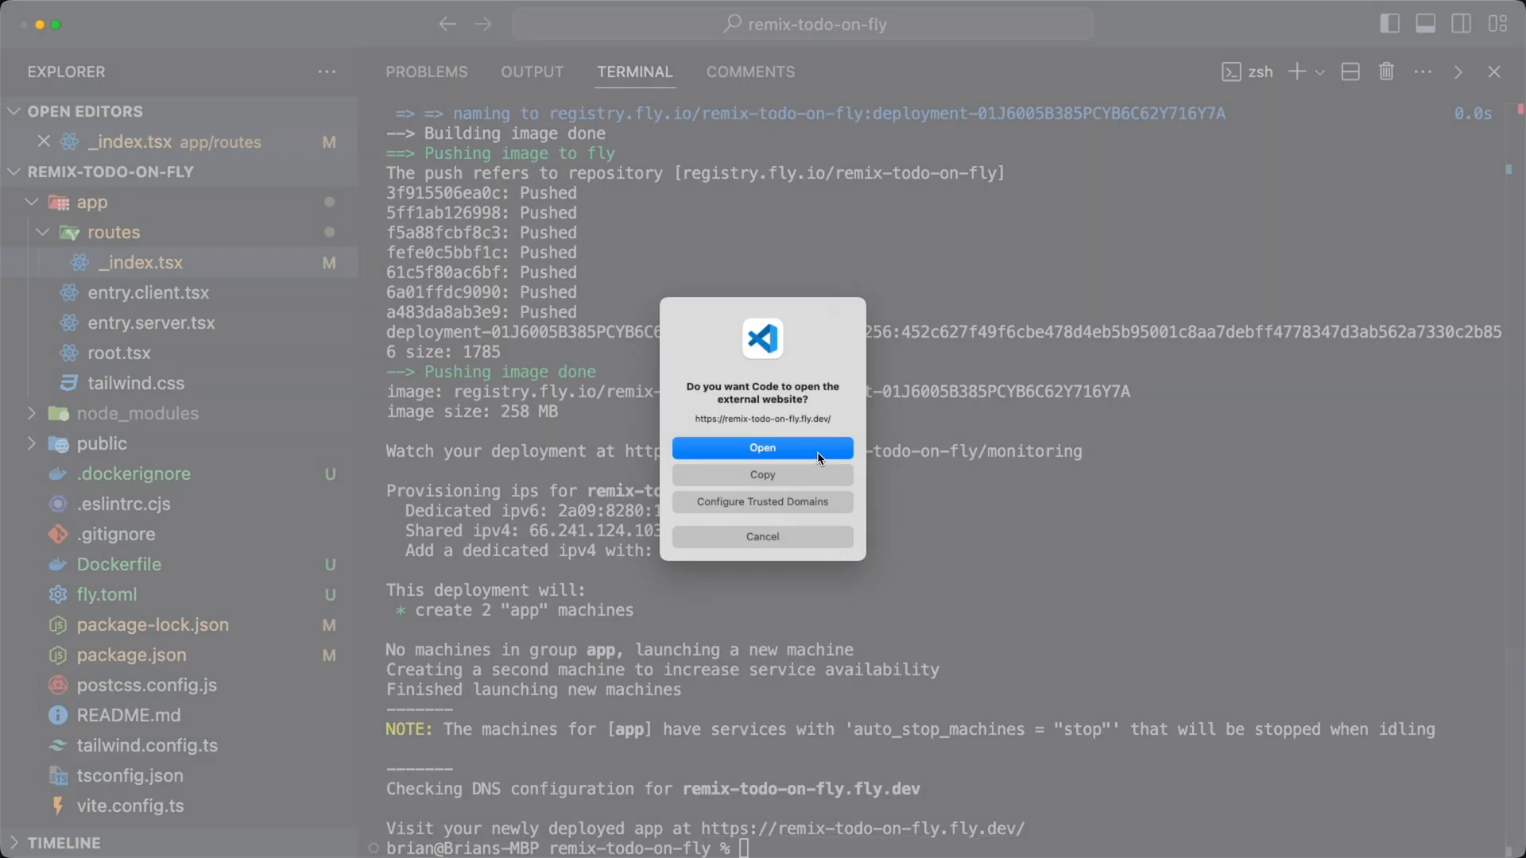
click(762, 447)
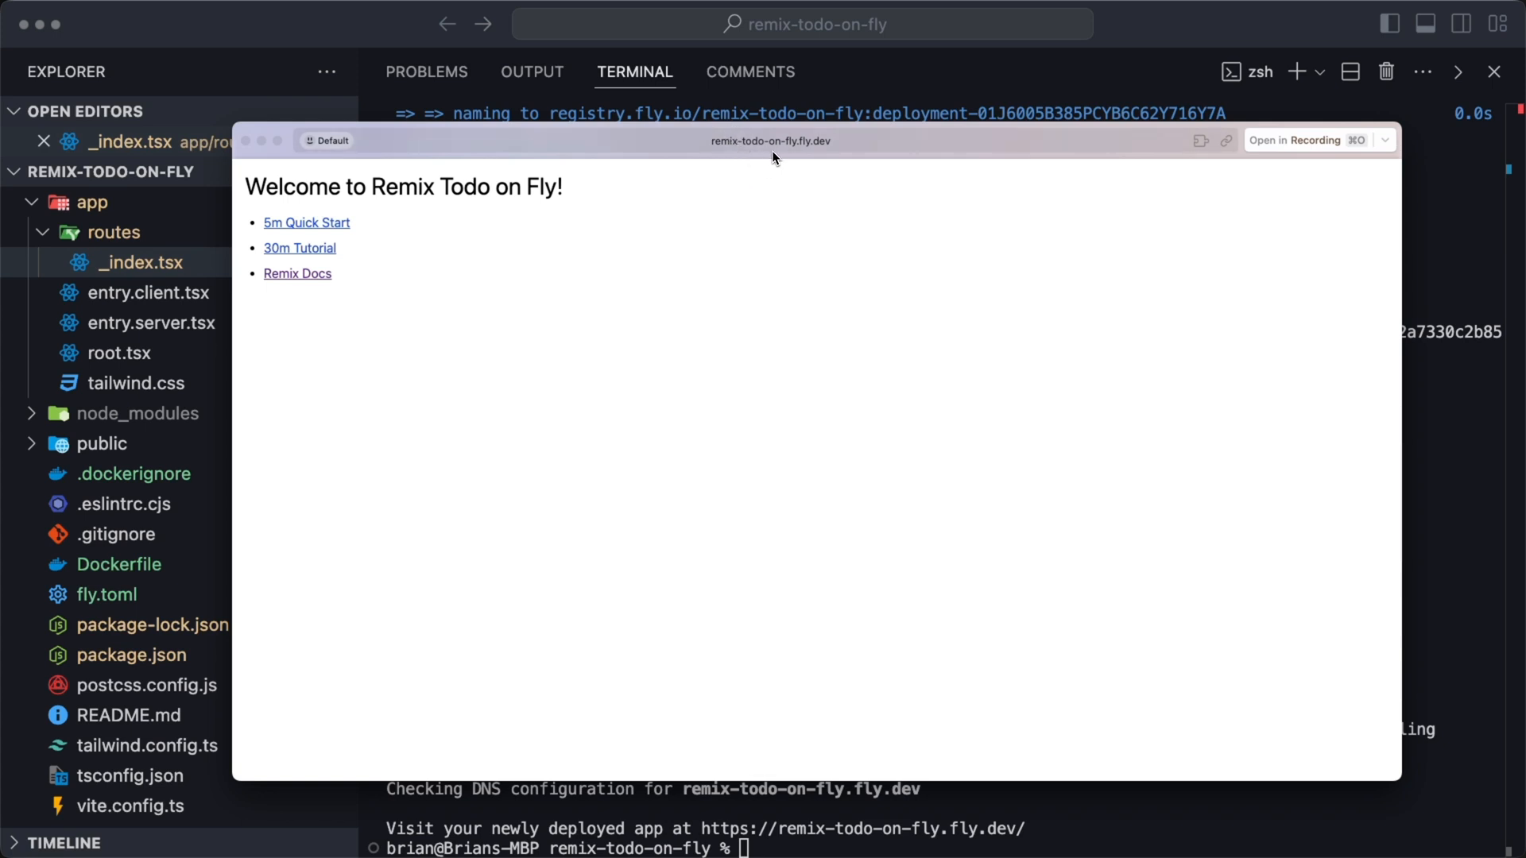
mouse_move(368, 191)
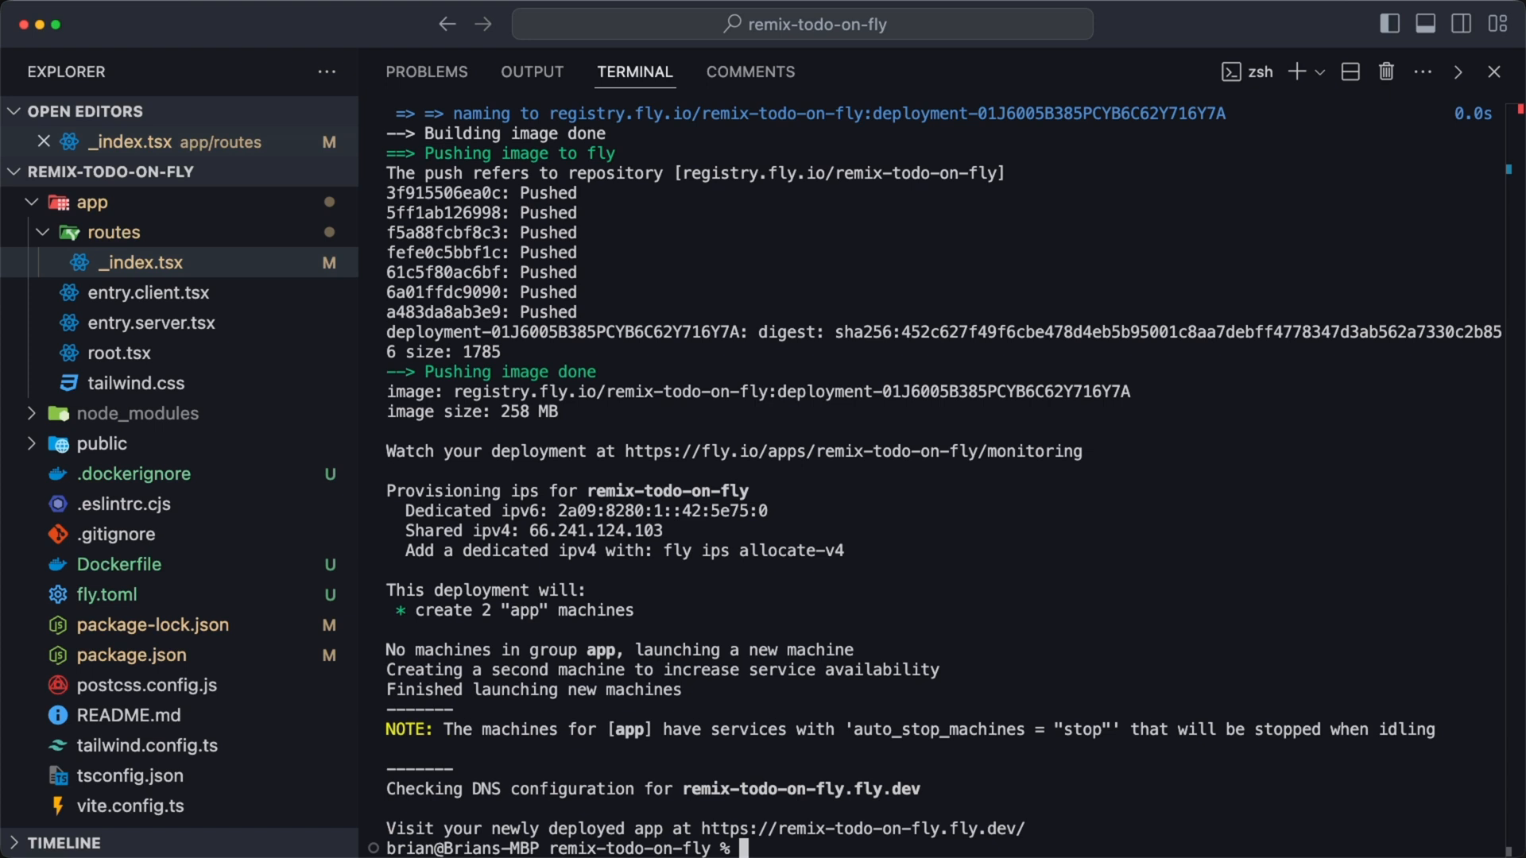
mouse_move(1045, 820)
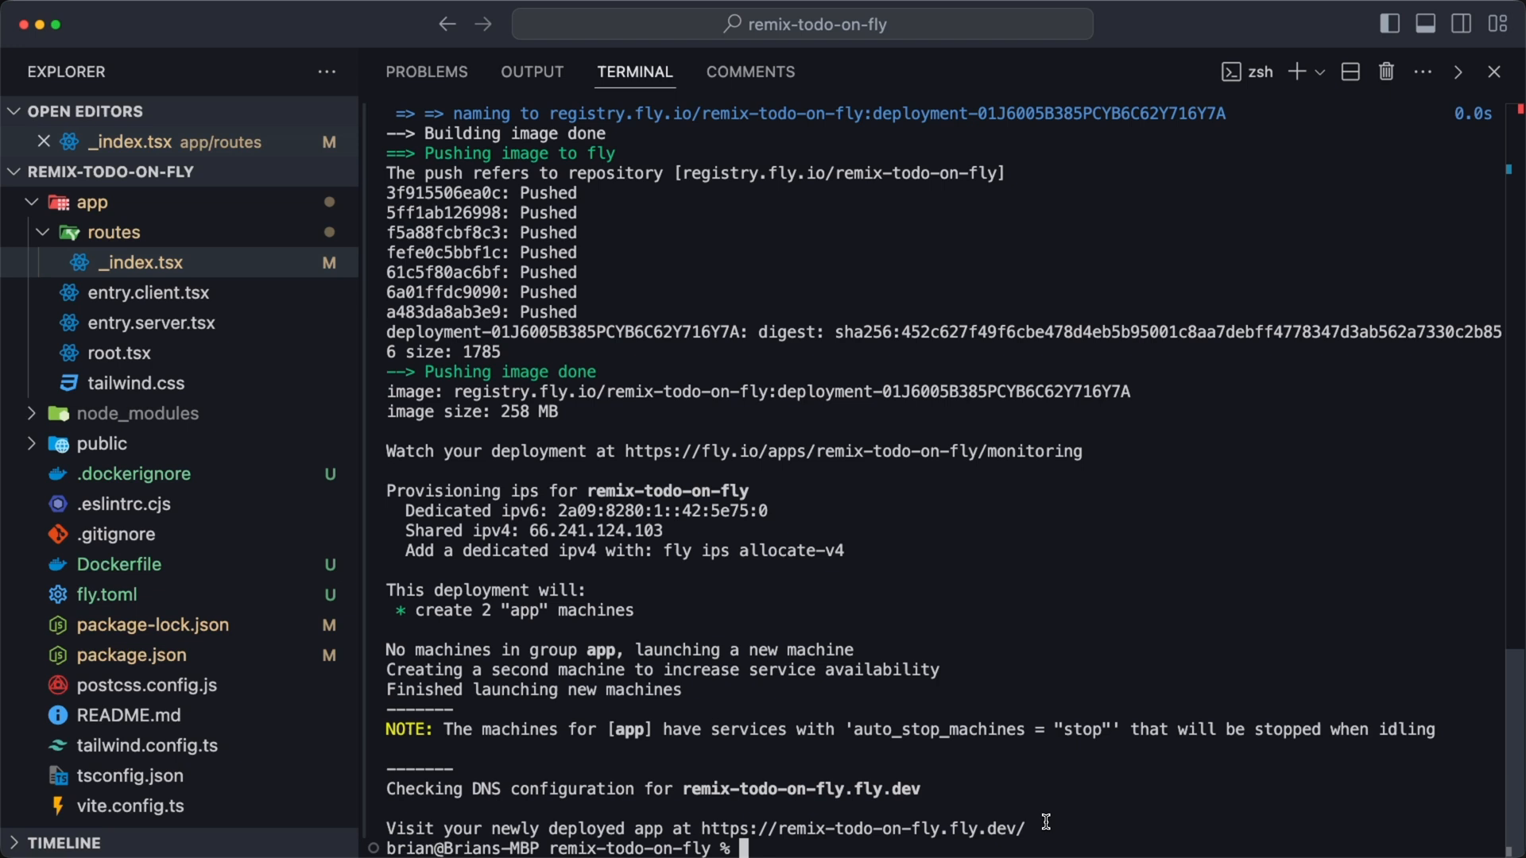
Step: Run fly certs add remixtodoonfly.site and review the suggested A and AAAA records
text(fly certs add)
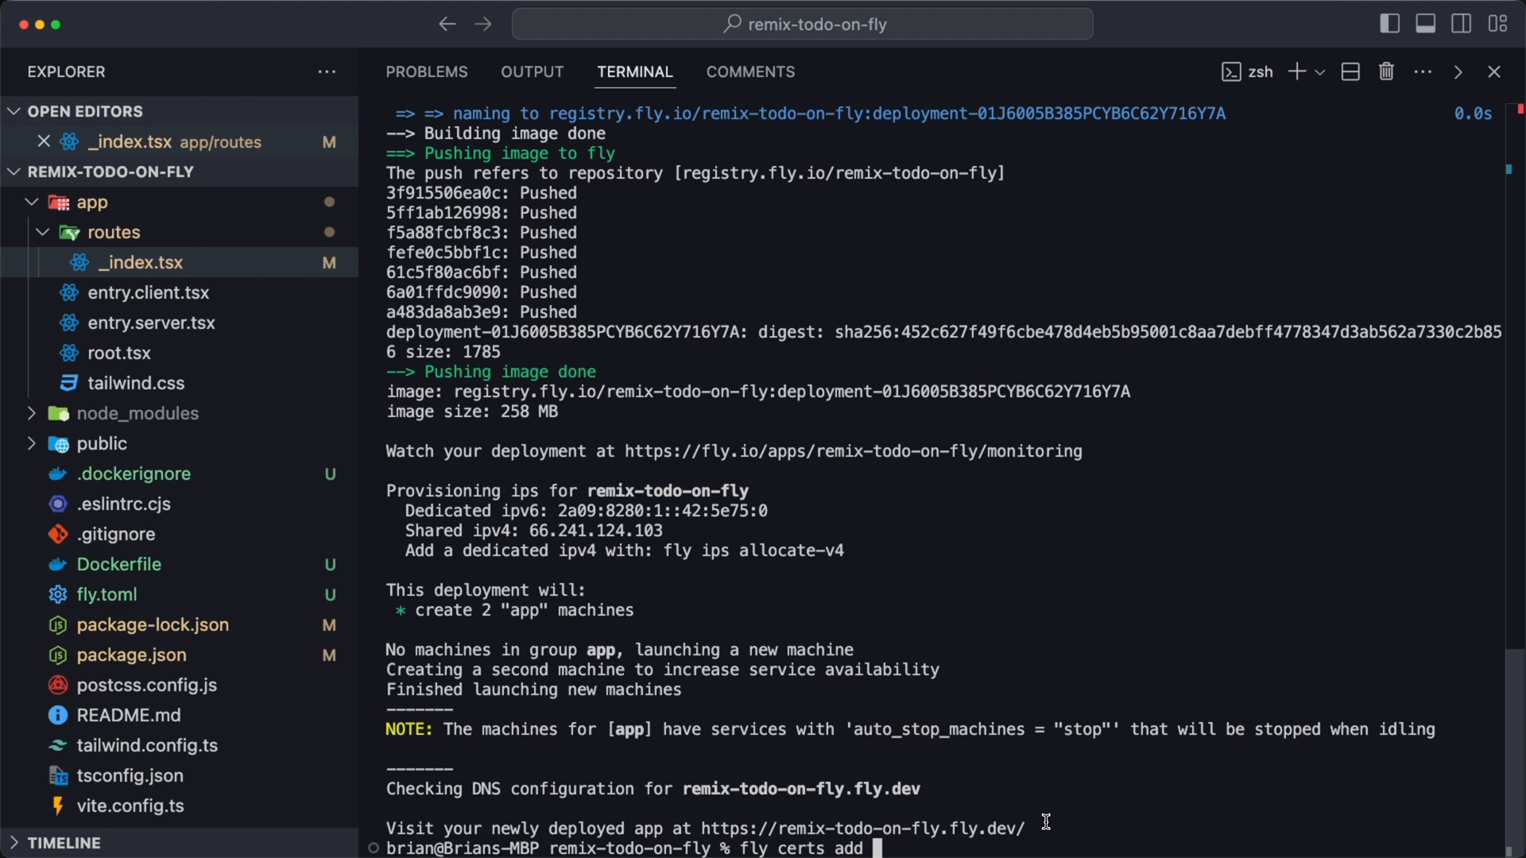
text(remixtodoonfly.site)
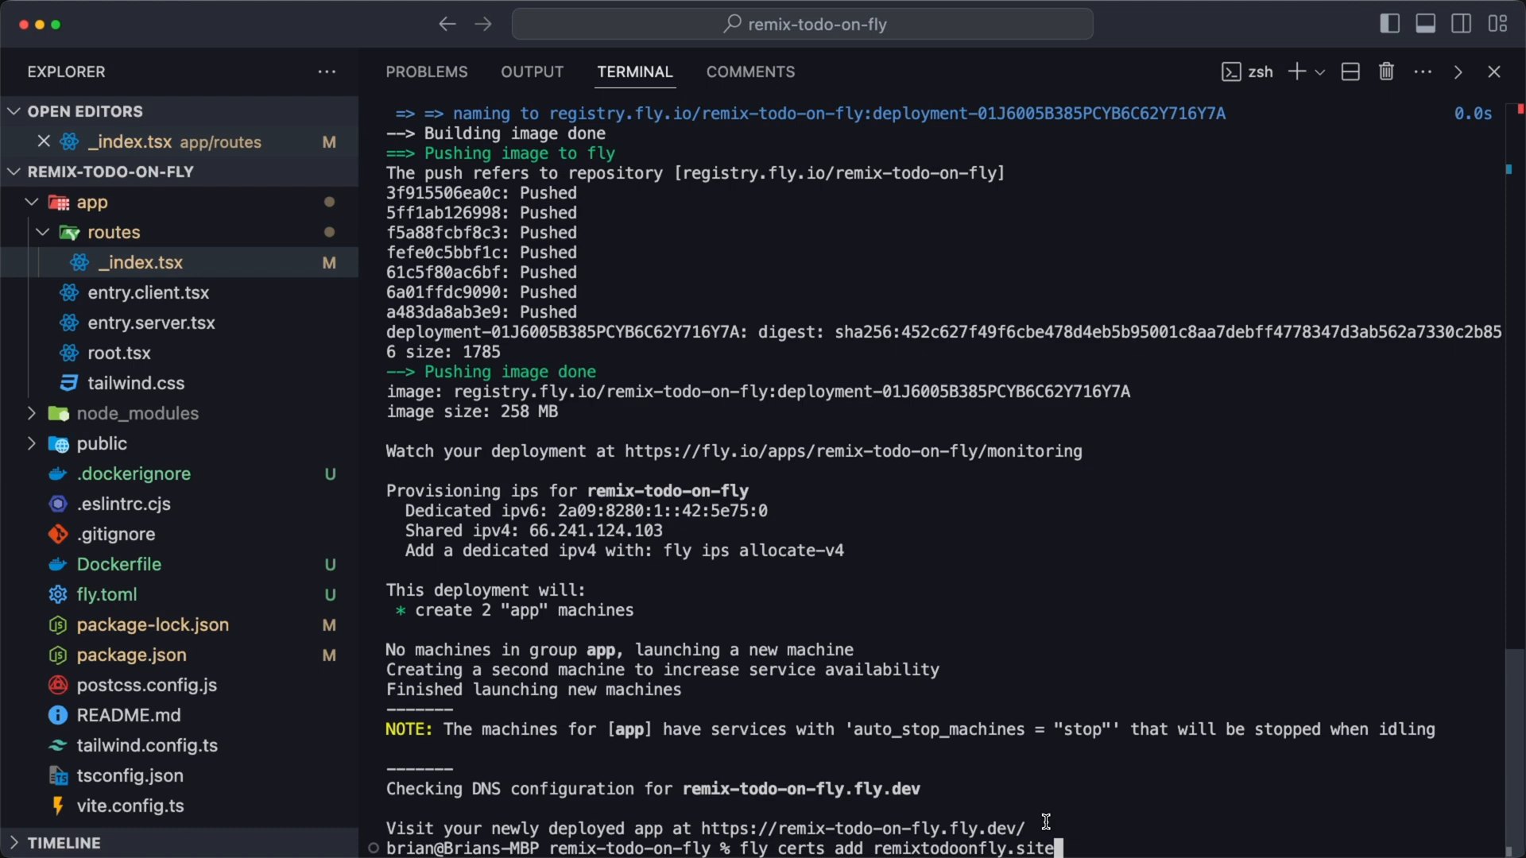
scroll(down, 3)
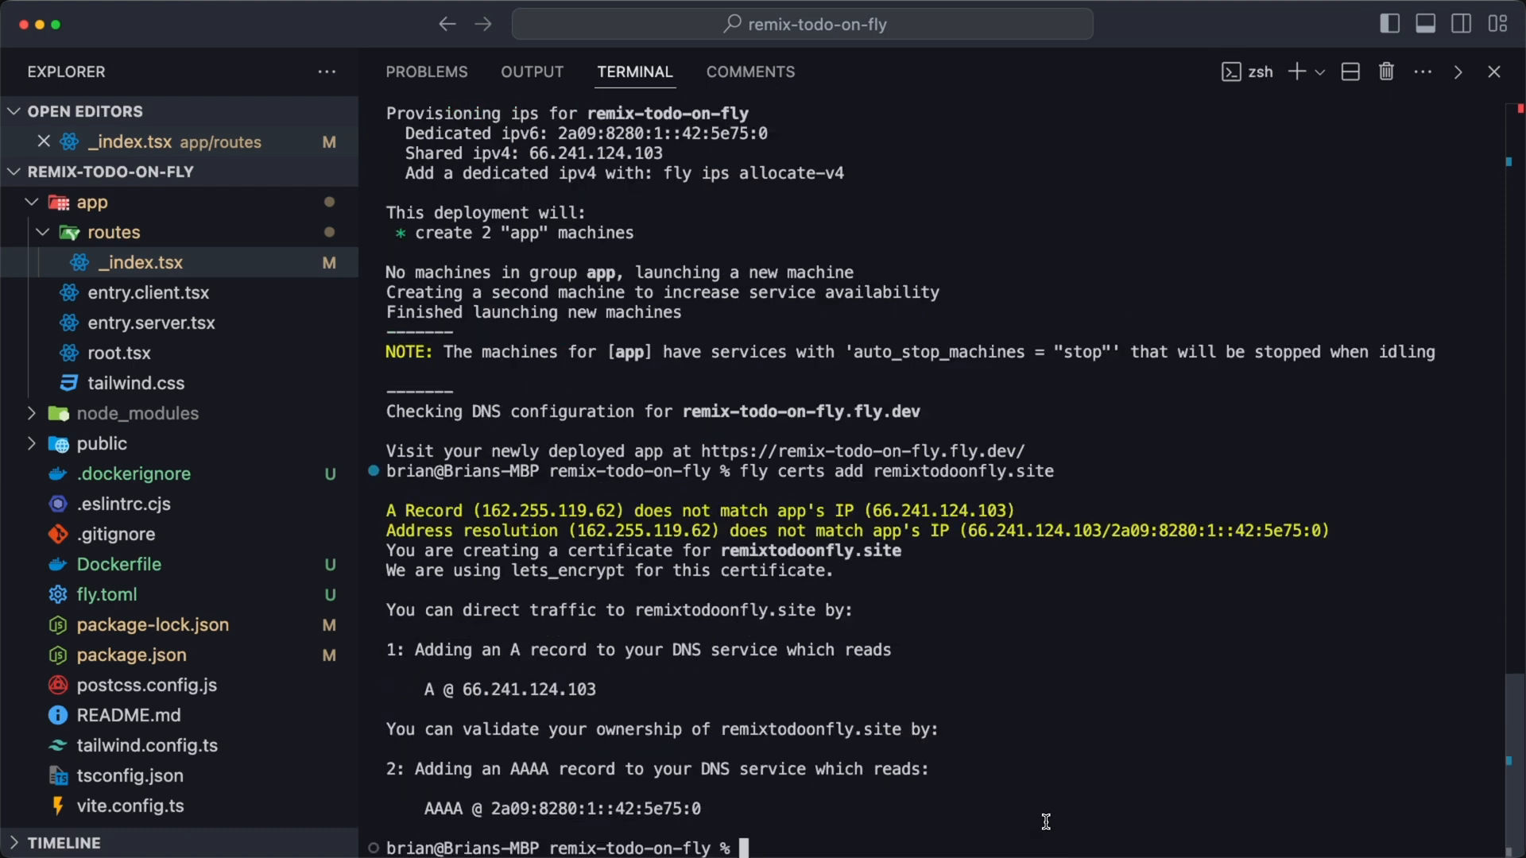
mouse_move(523, 675)
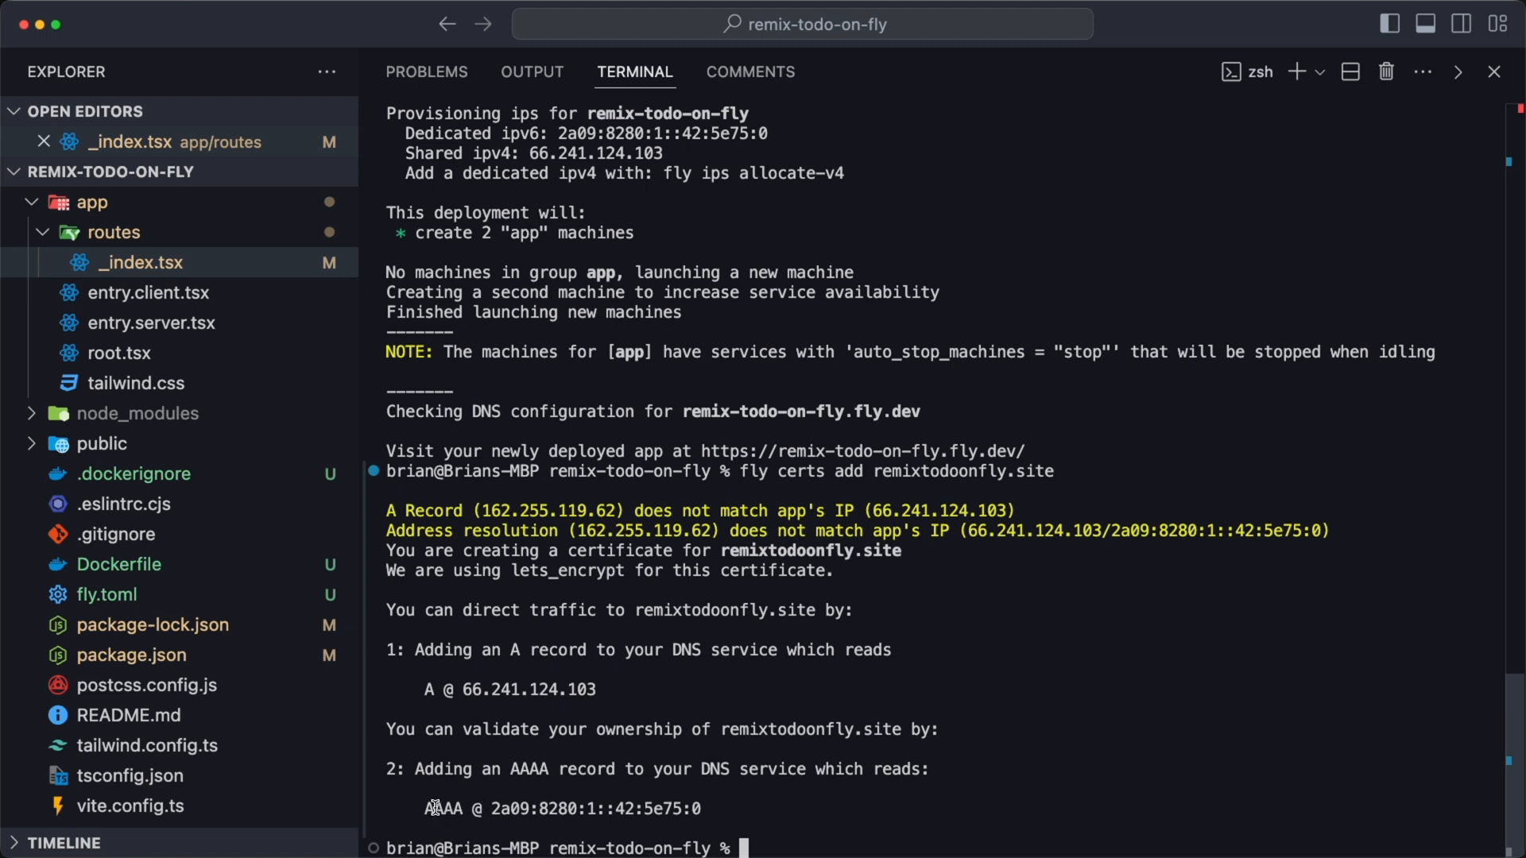
mouse_move(484, 809)
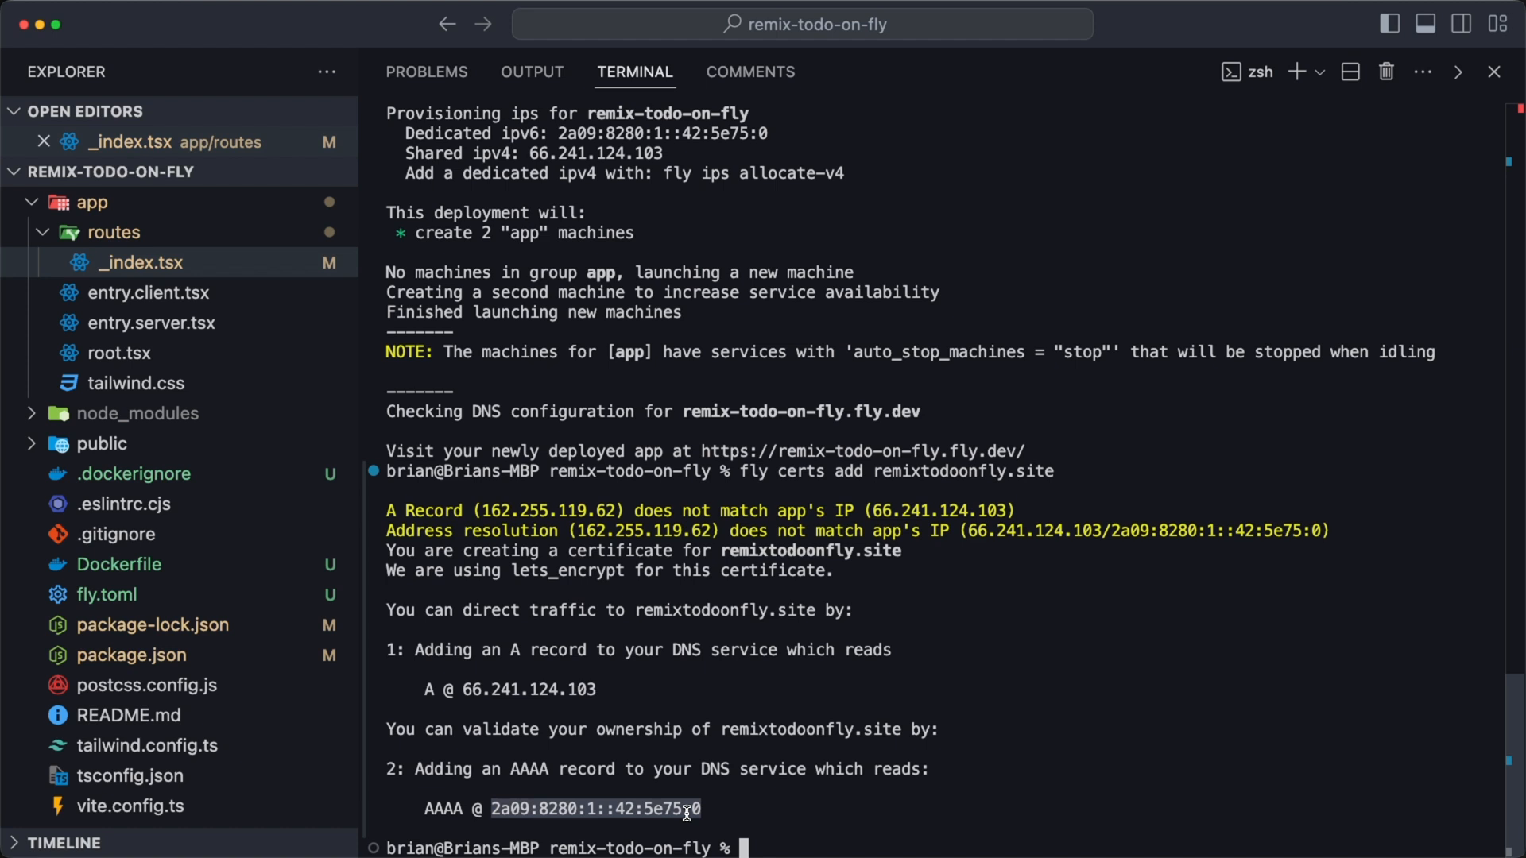
mouse_move(657, 779)
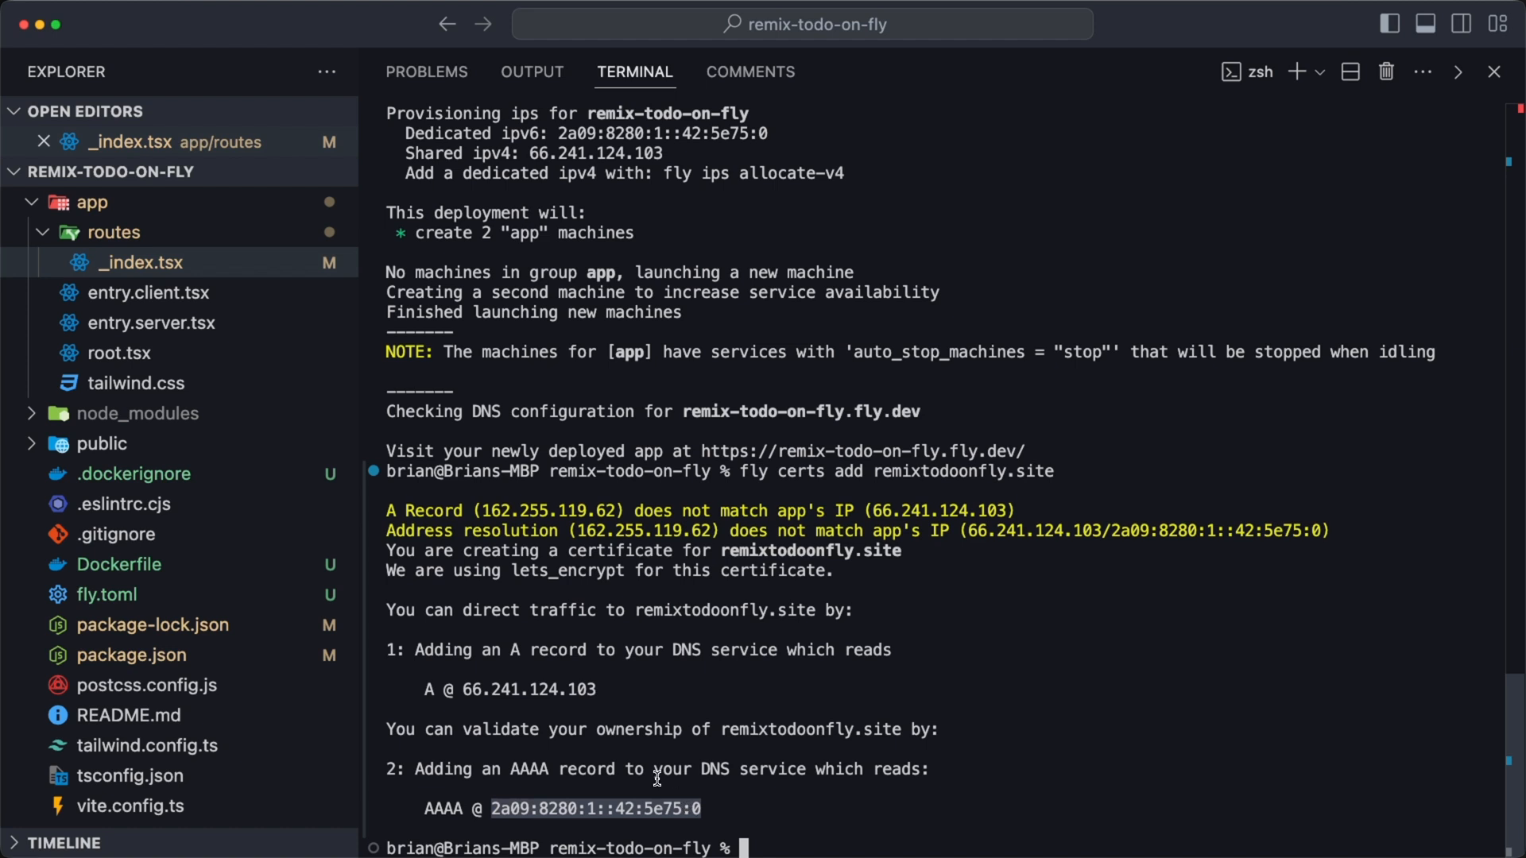
Step: Copy the A record IP 66.241.124.103 from the terminal output
double_click(529, 689)
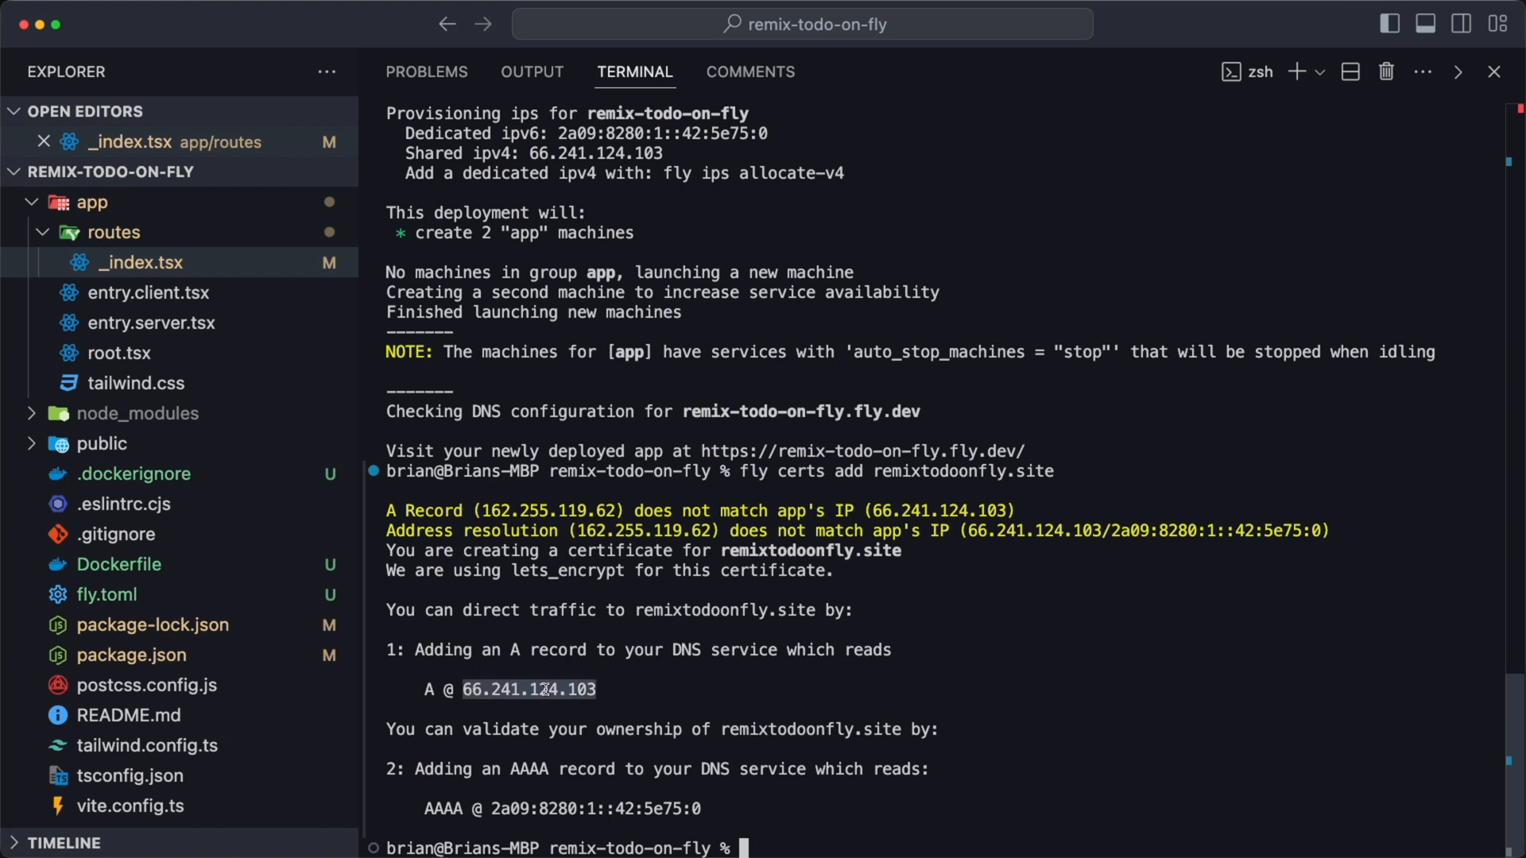
right_click(528, 689)
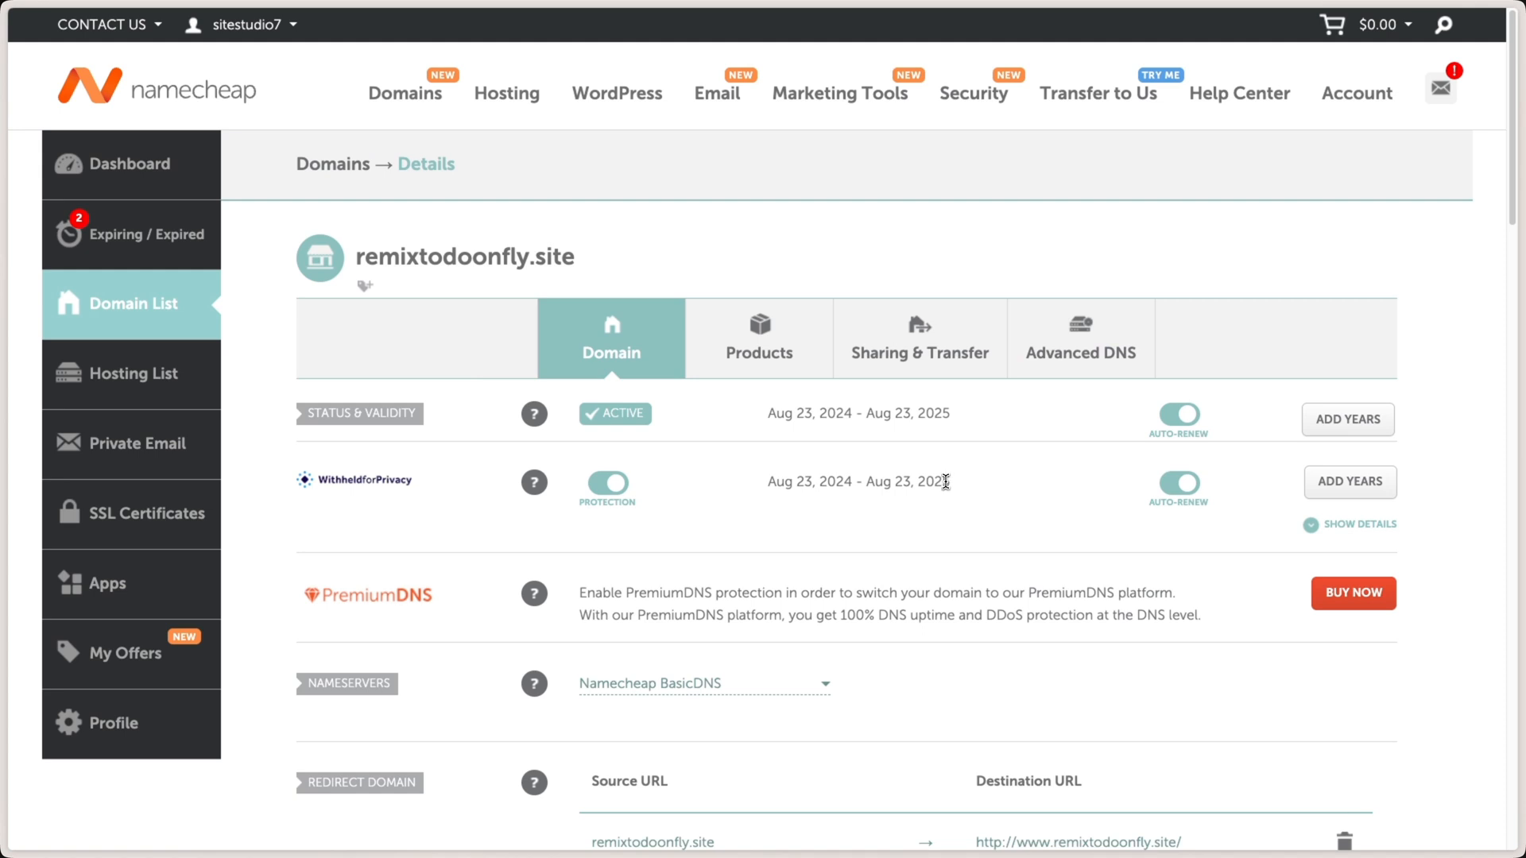
mouse_move(941, 503)
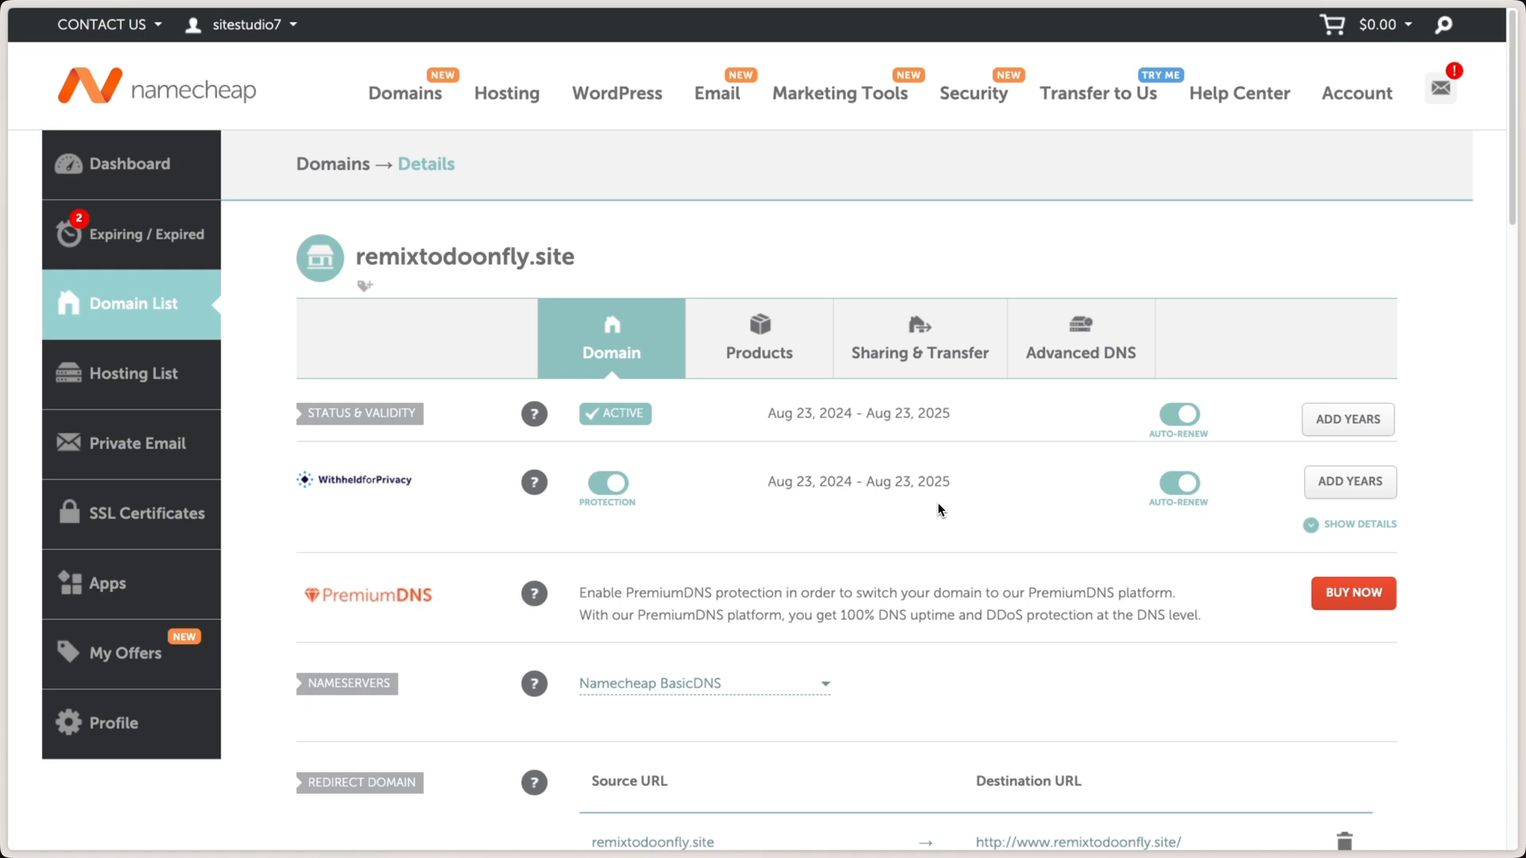
mouse_move(1029, 452)
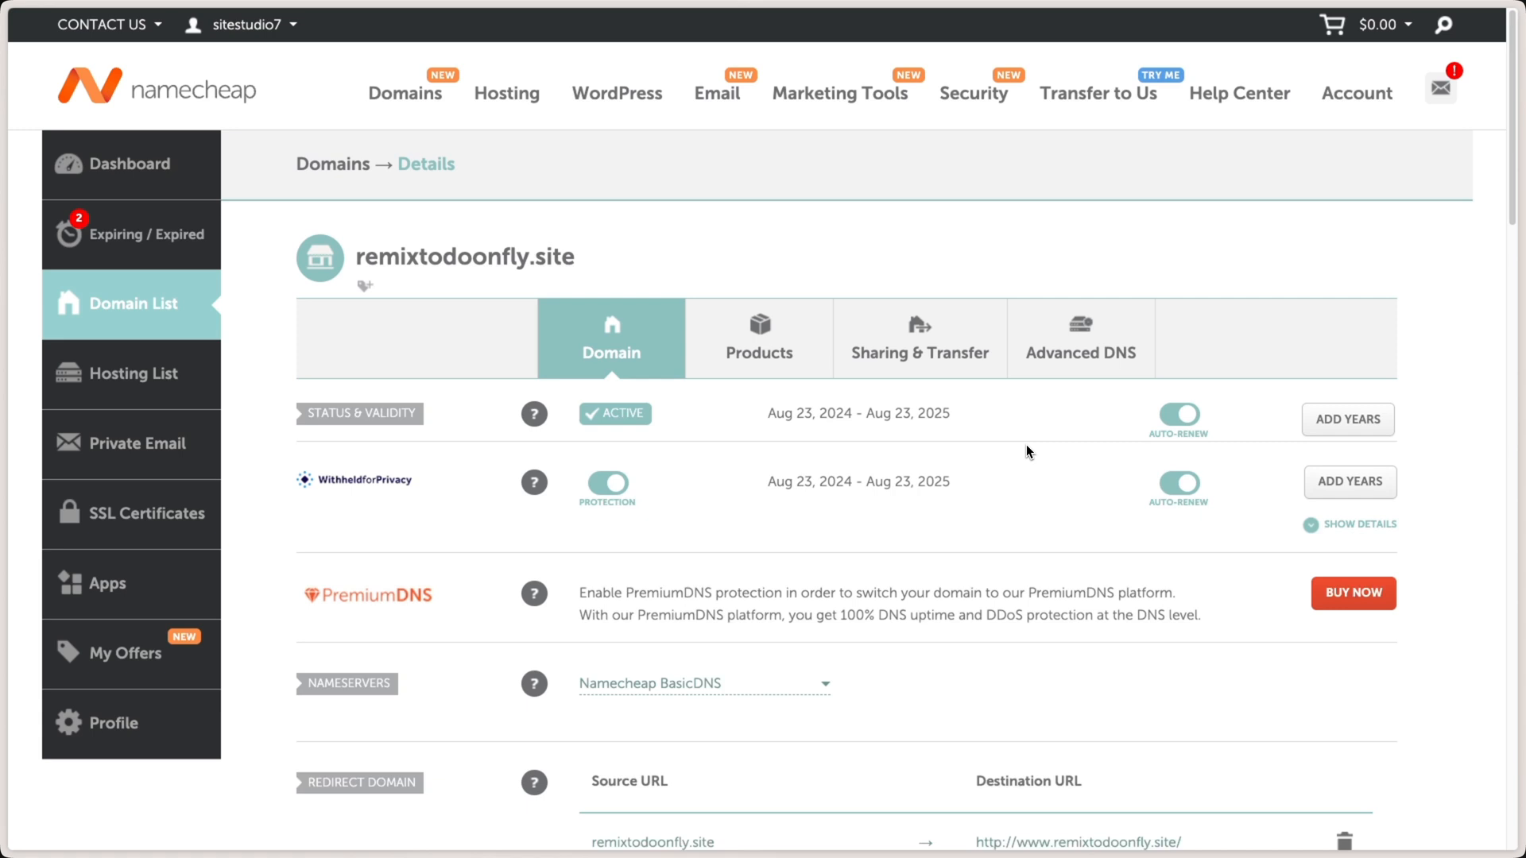
mouse_move(1057, 400)
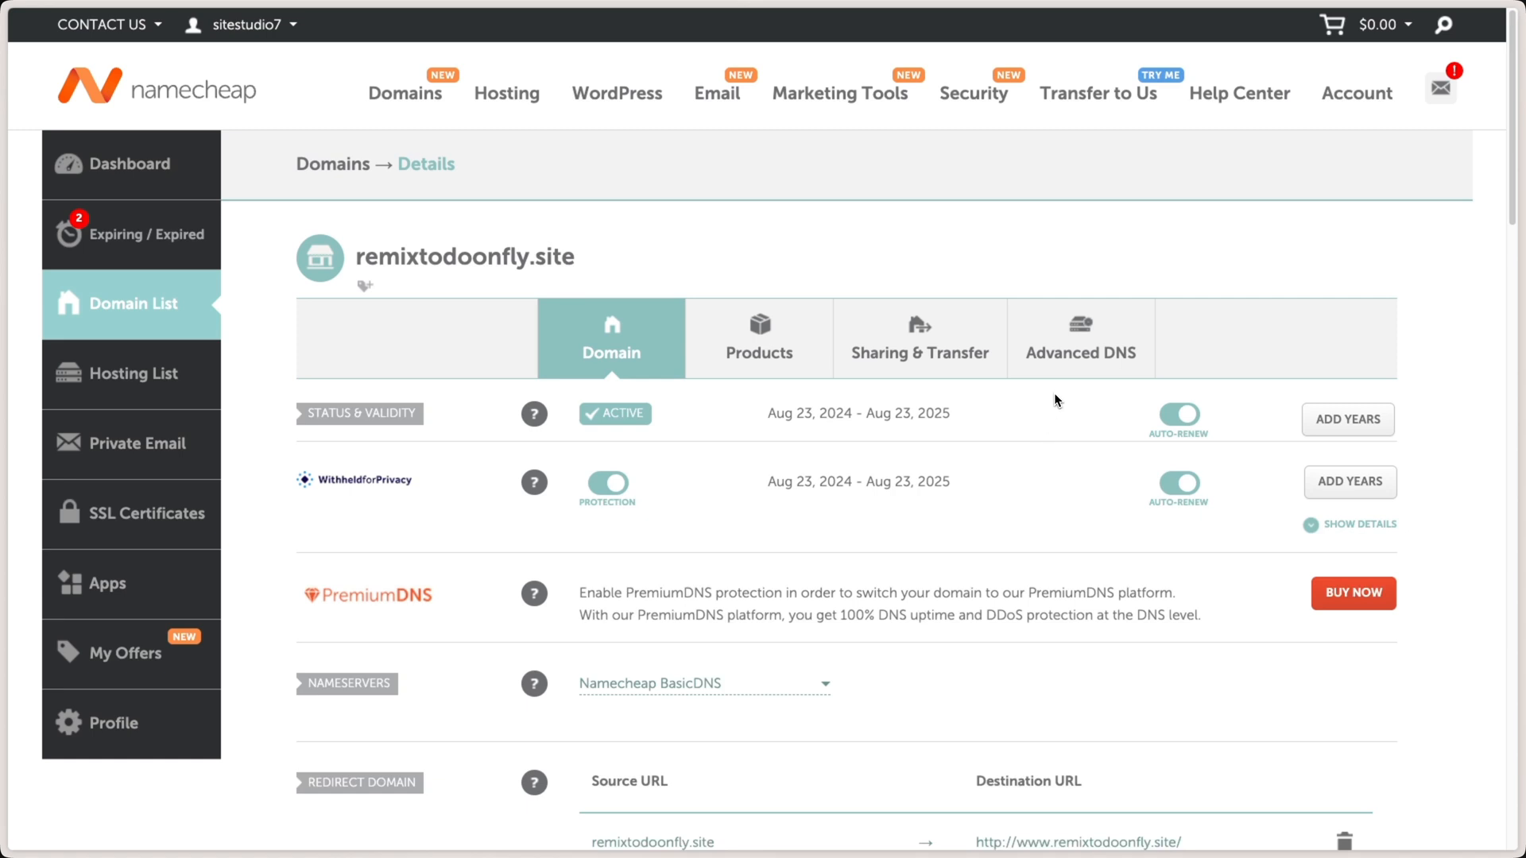
Step: Switch to the Advanced DNS page for remixtodoonfly.site
click(1079, 337)
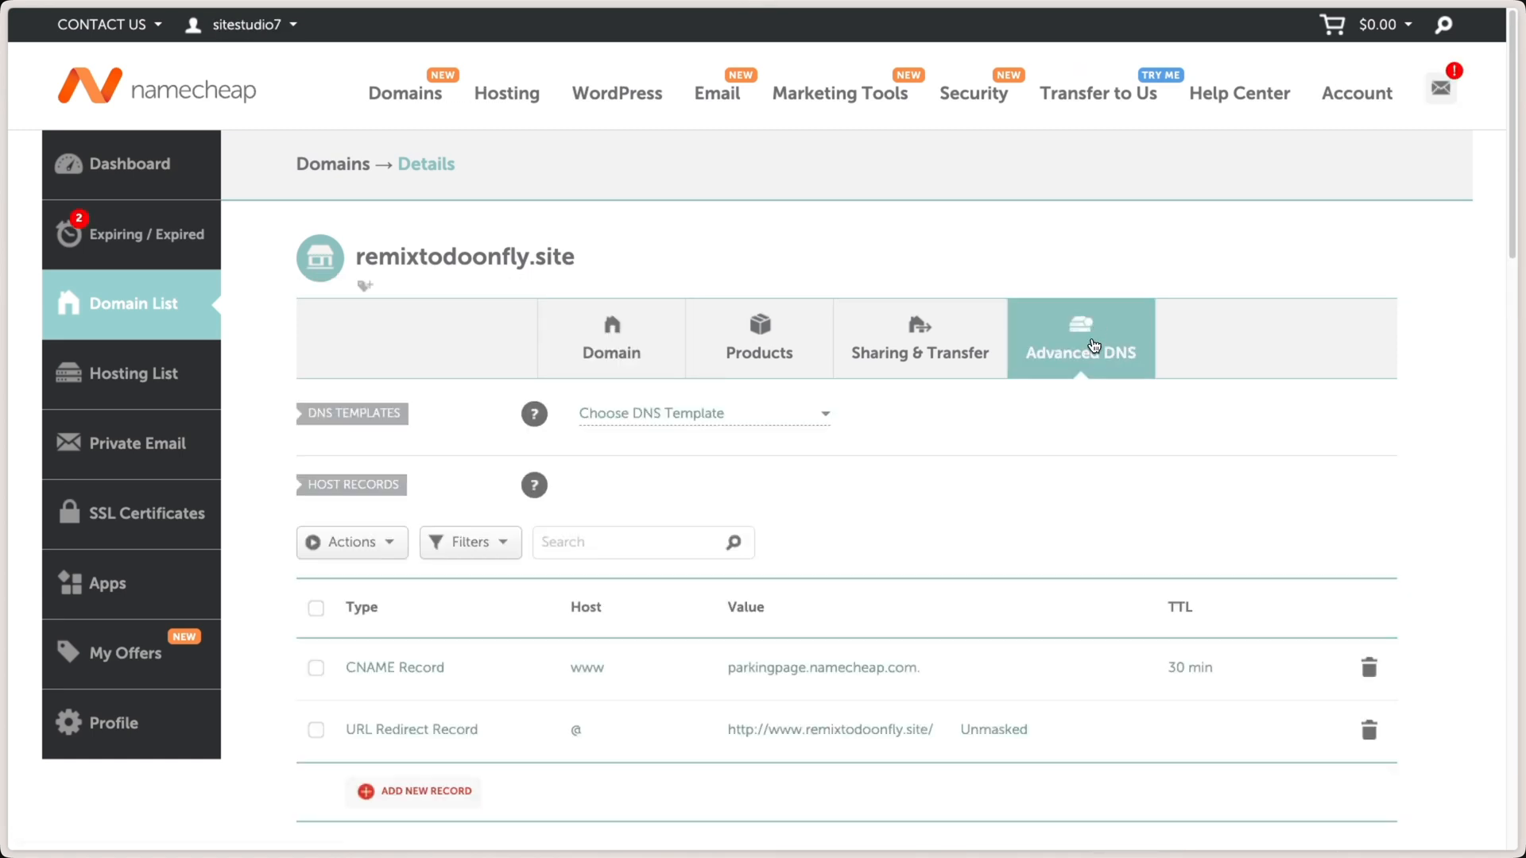
Step: Delete the www CNAME, add an A record @ → 66.241.124.103, and copy the IPv6 address
click(1370, 729)
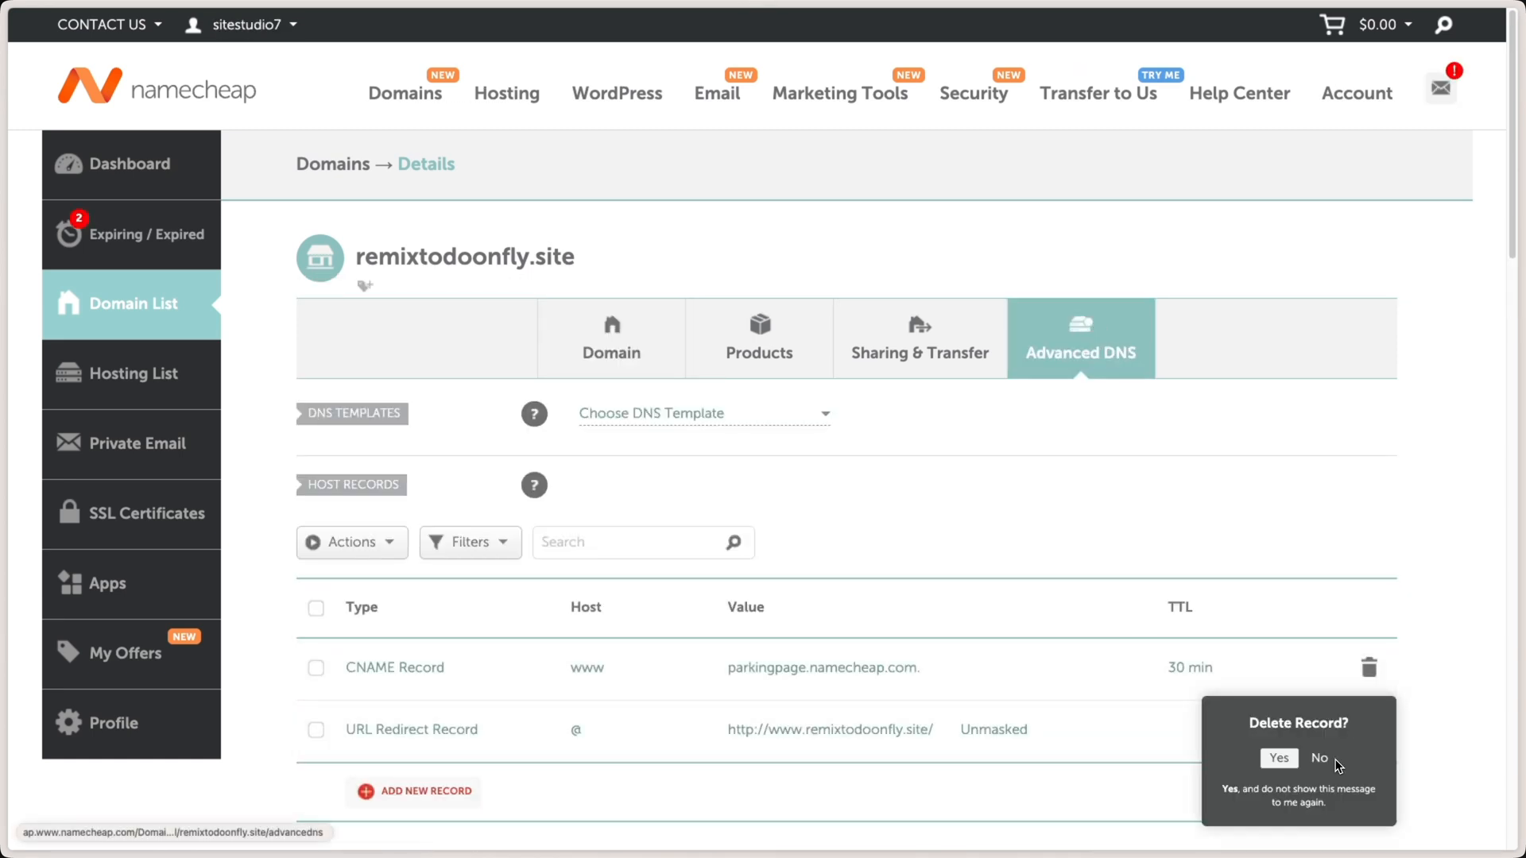
click(1278, 759)
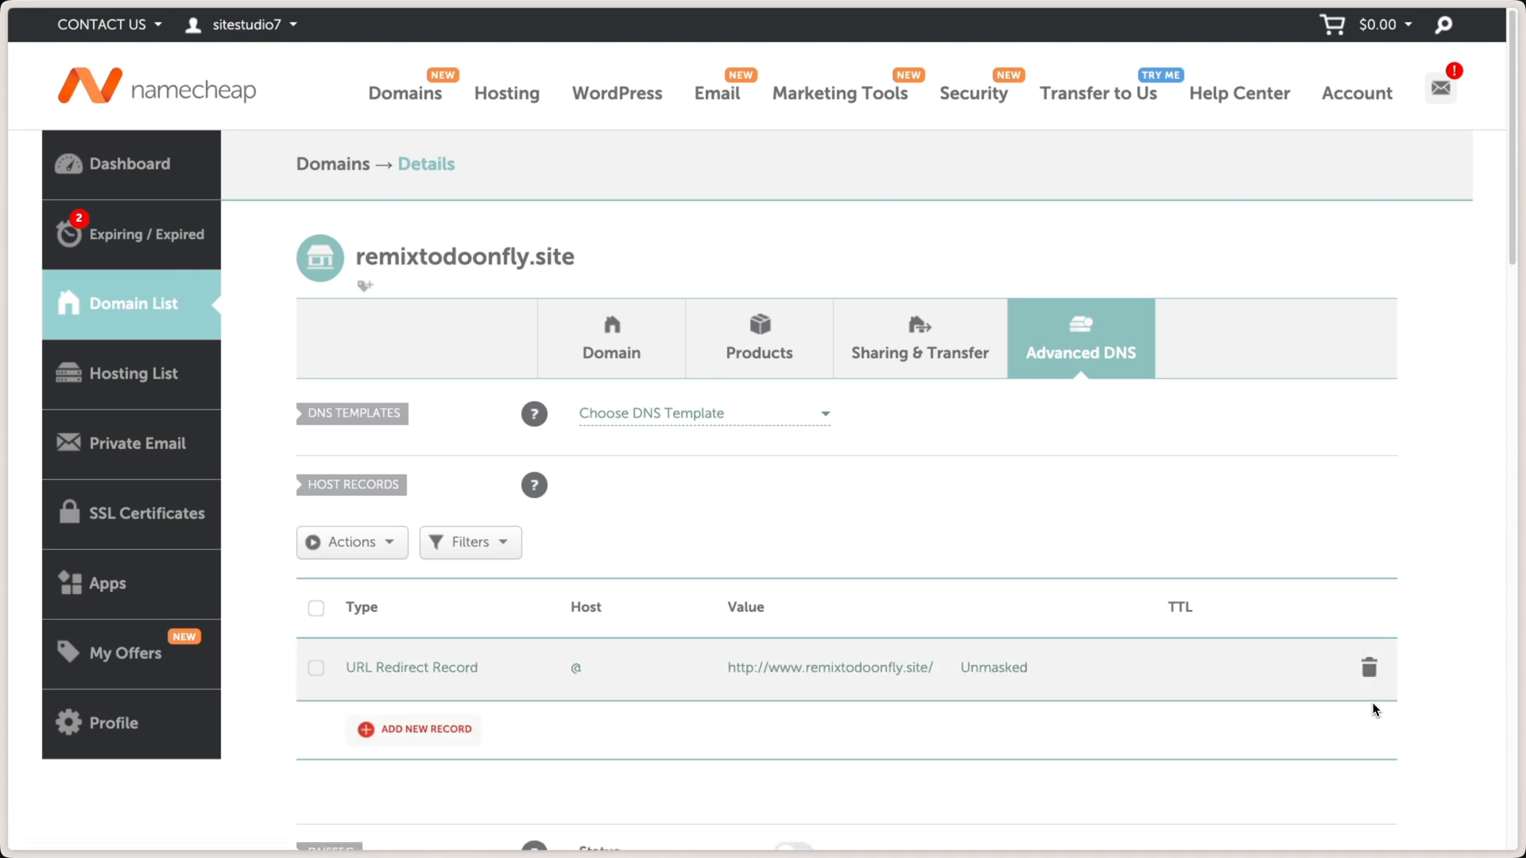
click(1368, 667)
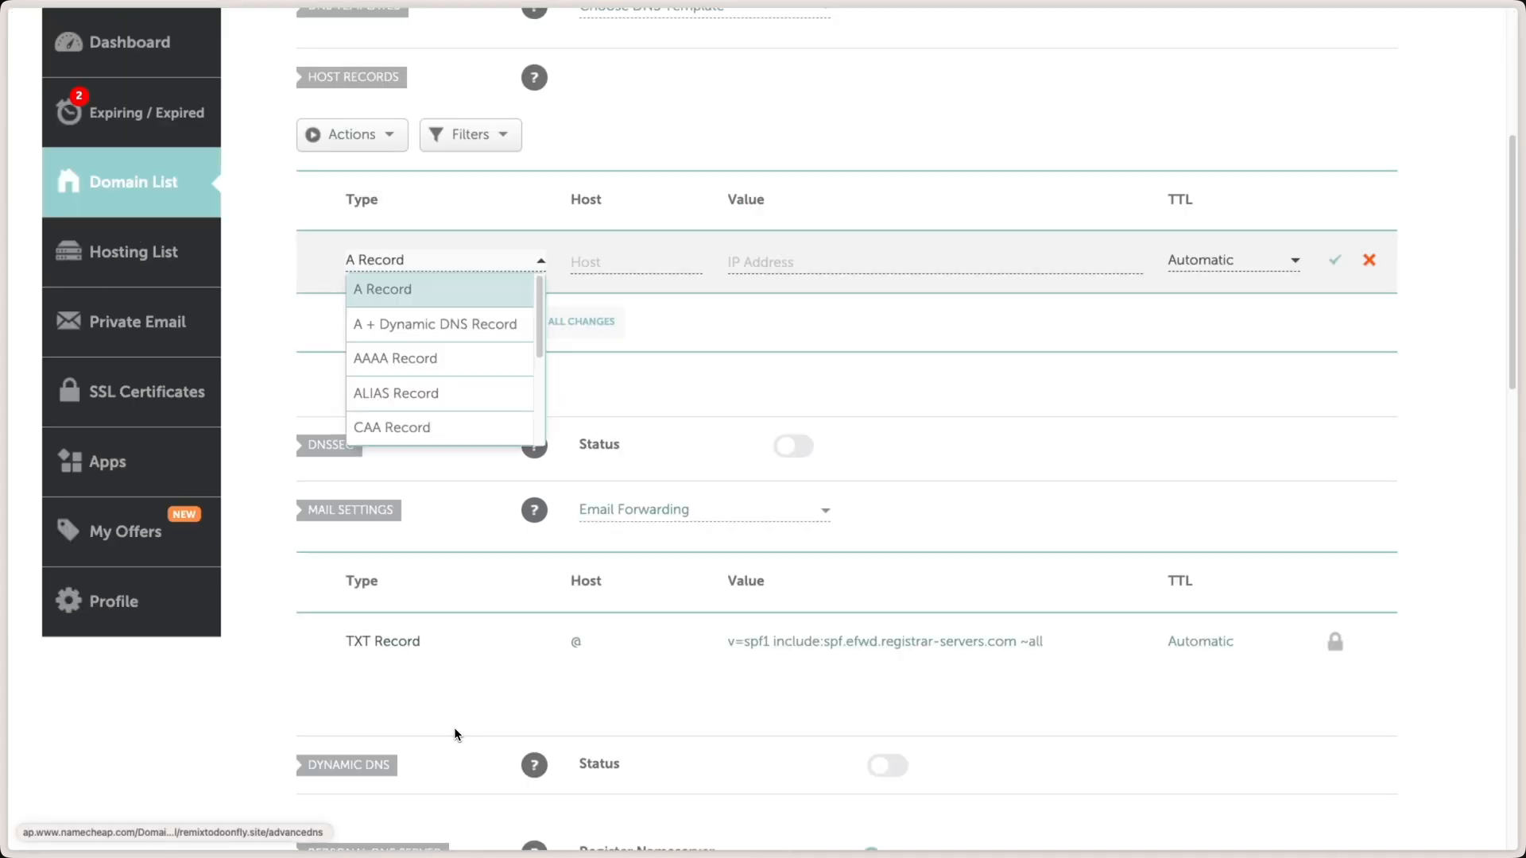
click(381, 288)
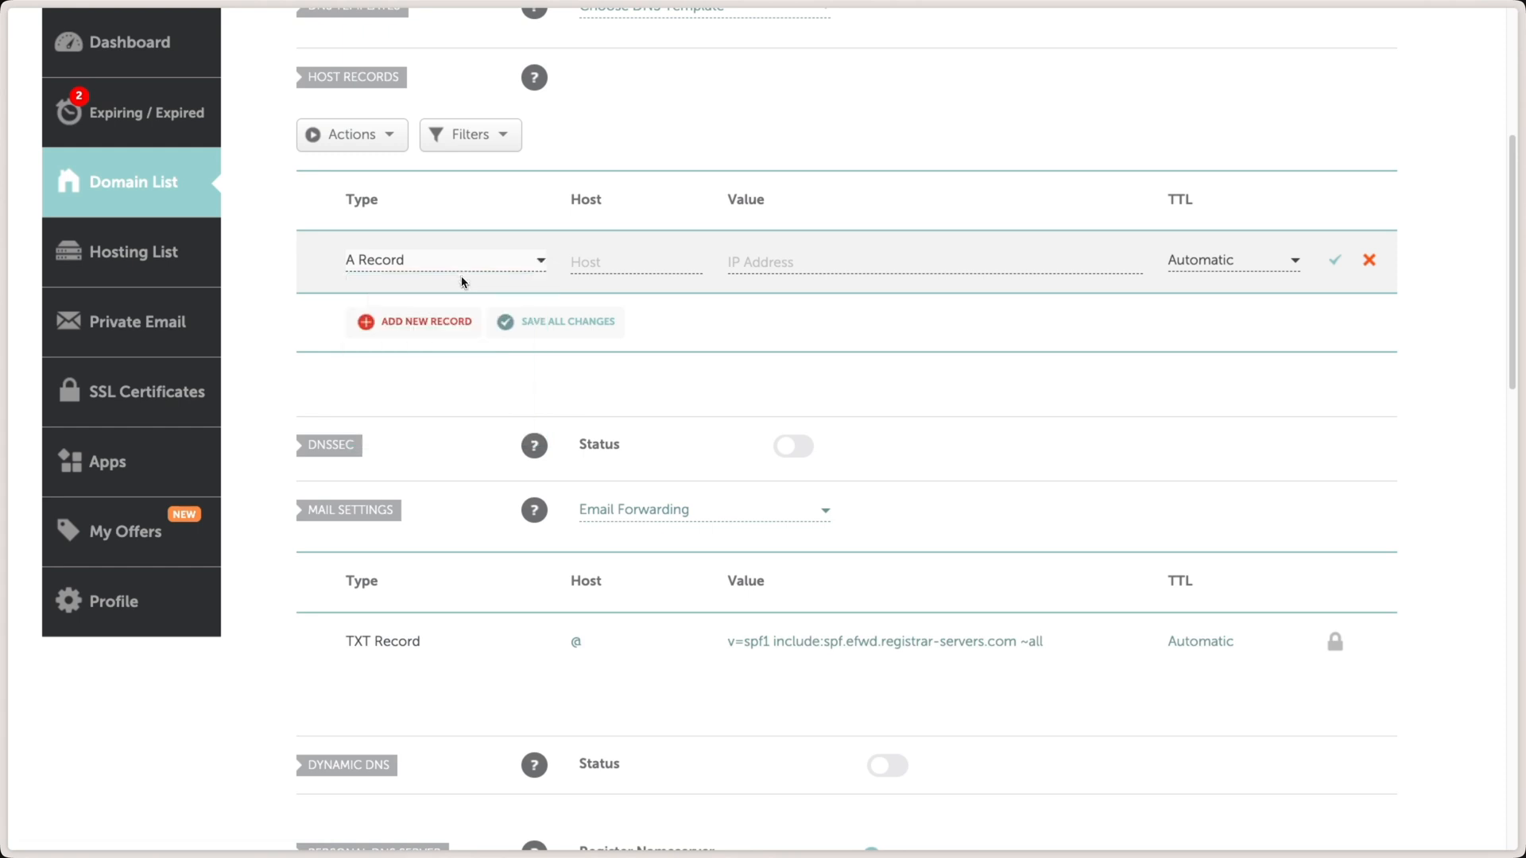
text(@)
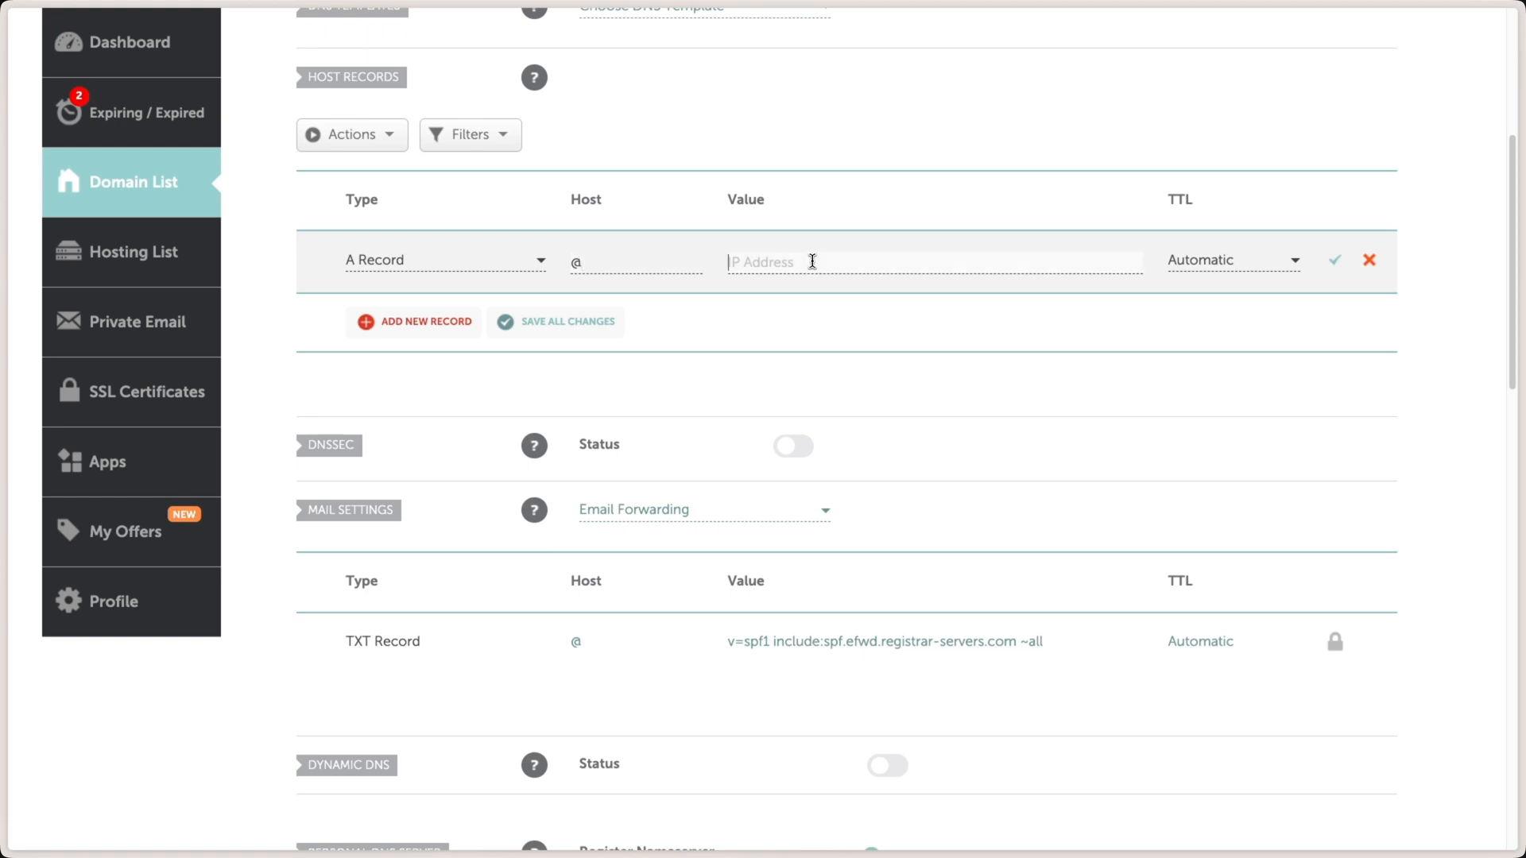
text(66.241.124.13)
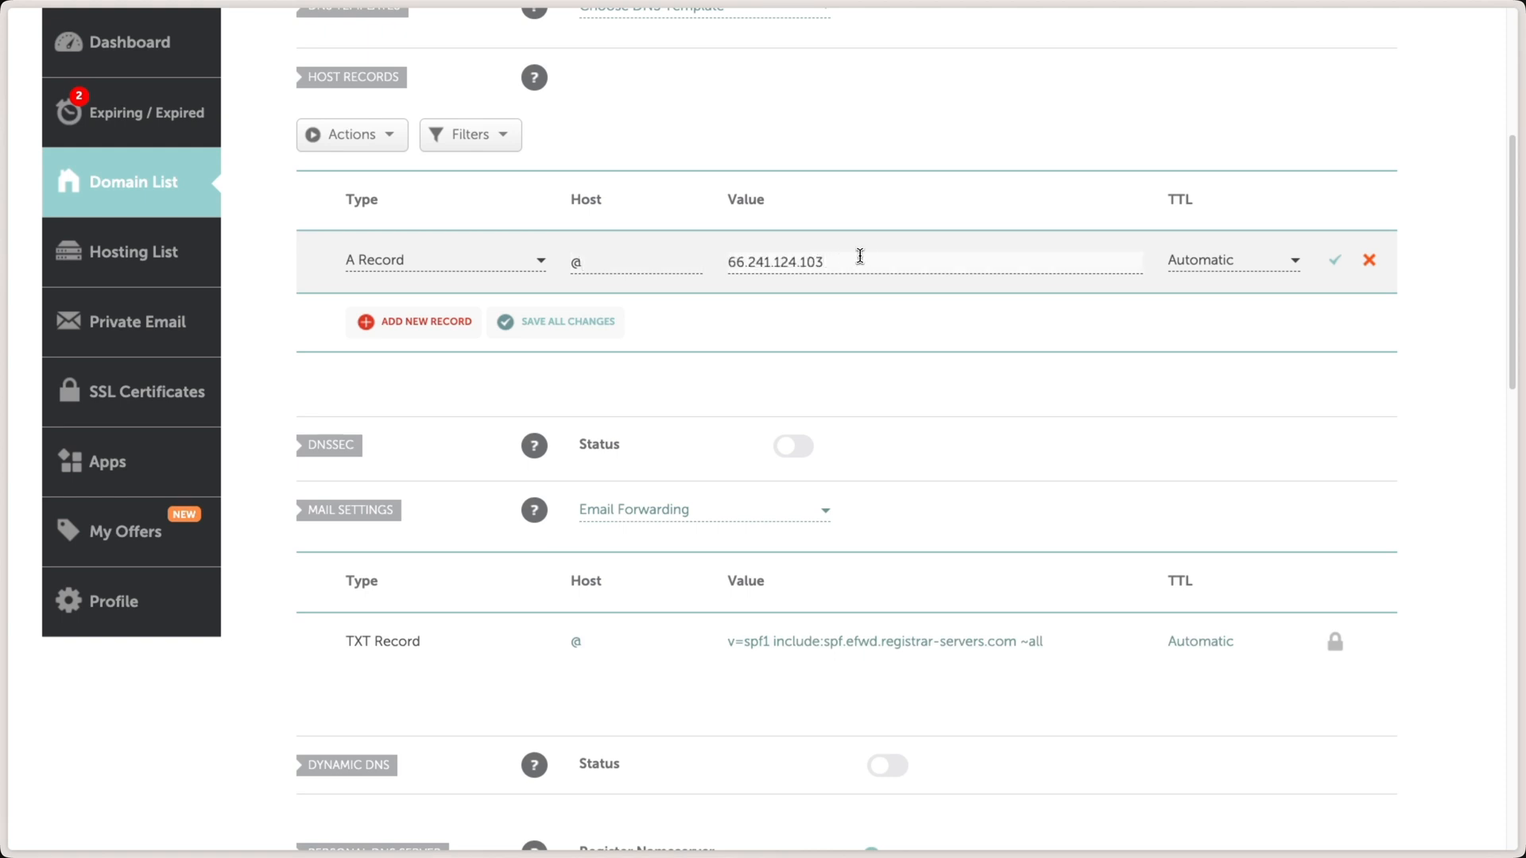
mouse_move(1335, 260)
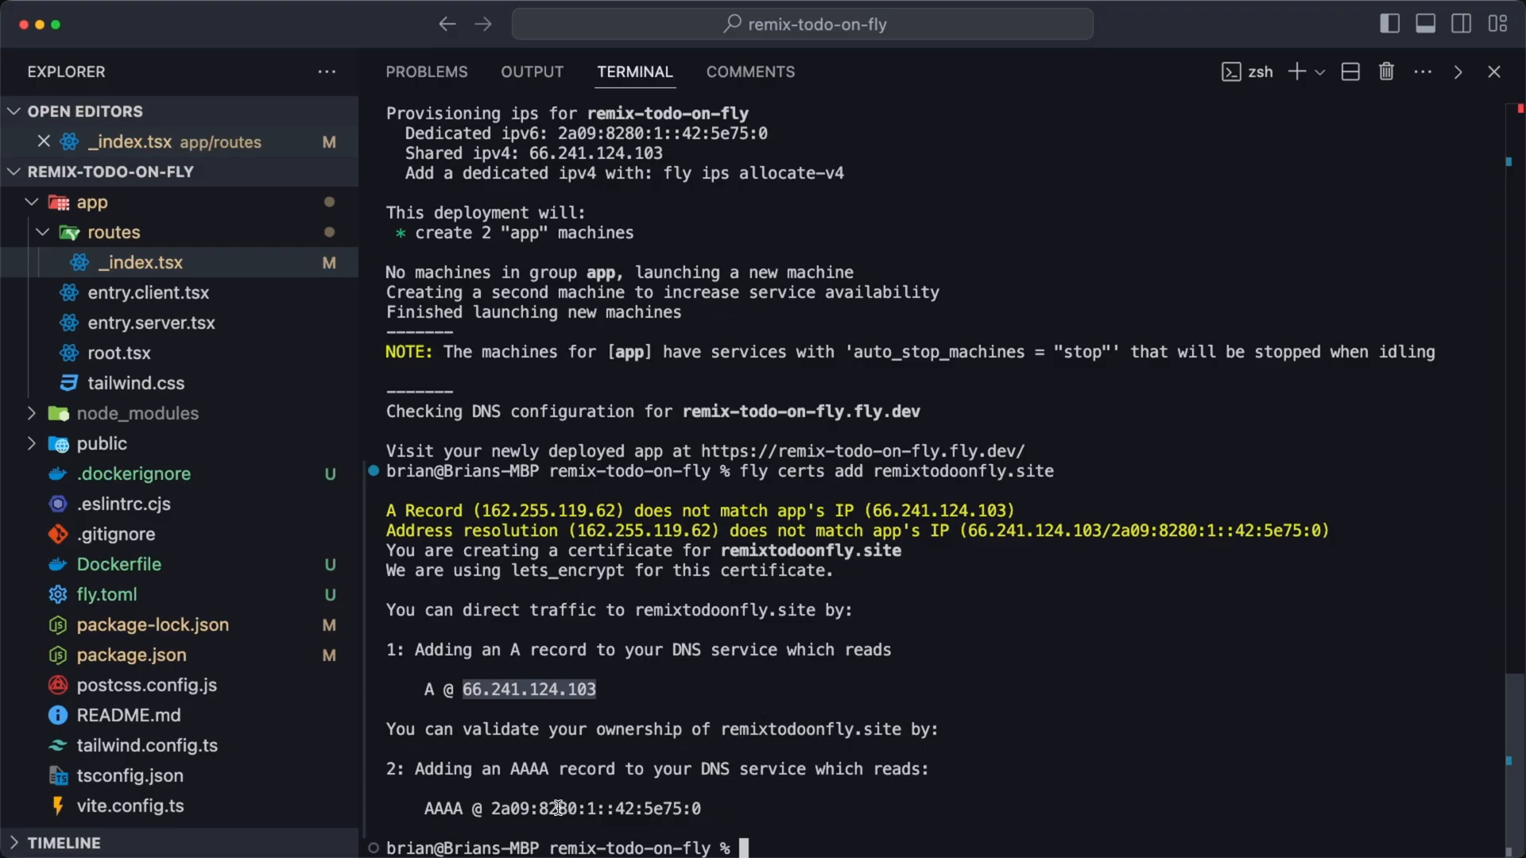
right_click(563, 808)
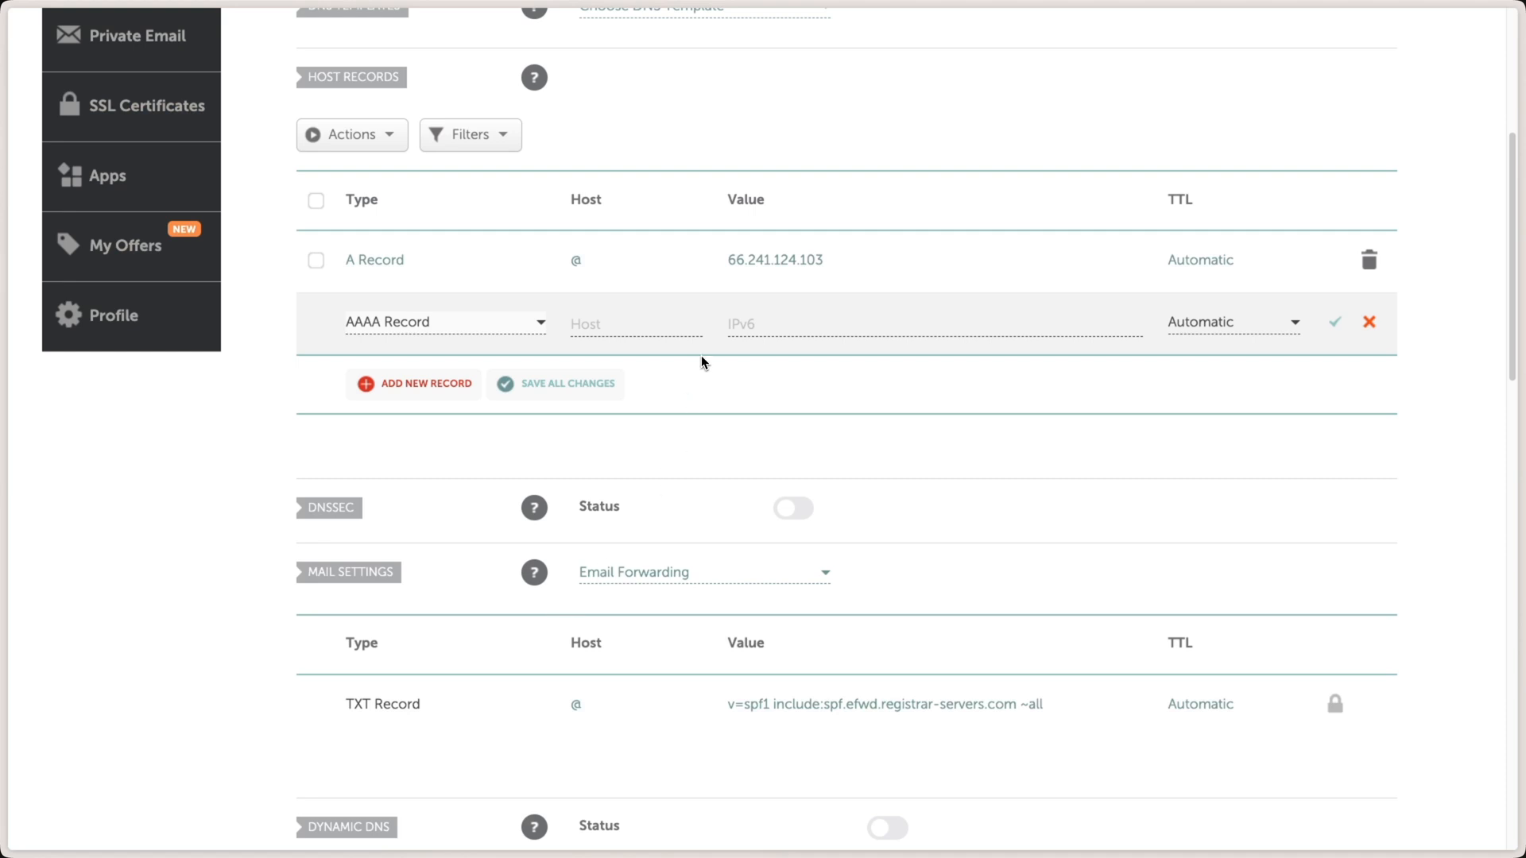
Step: Save an AAAA record with host @ and value 2a09:8280:1::42:5e75:0
text(a09:8280:1::42:5e75:0)
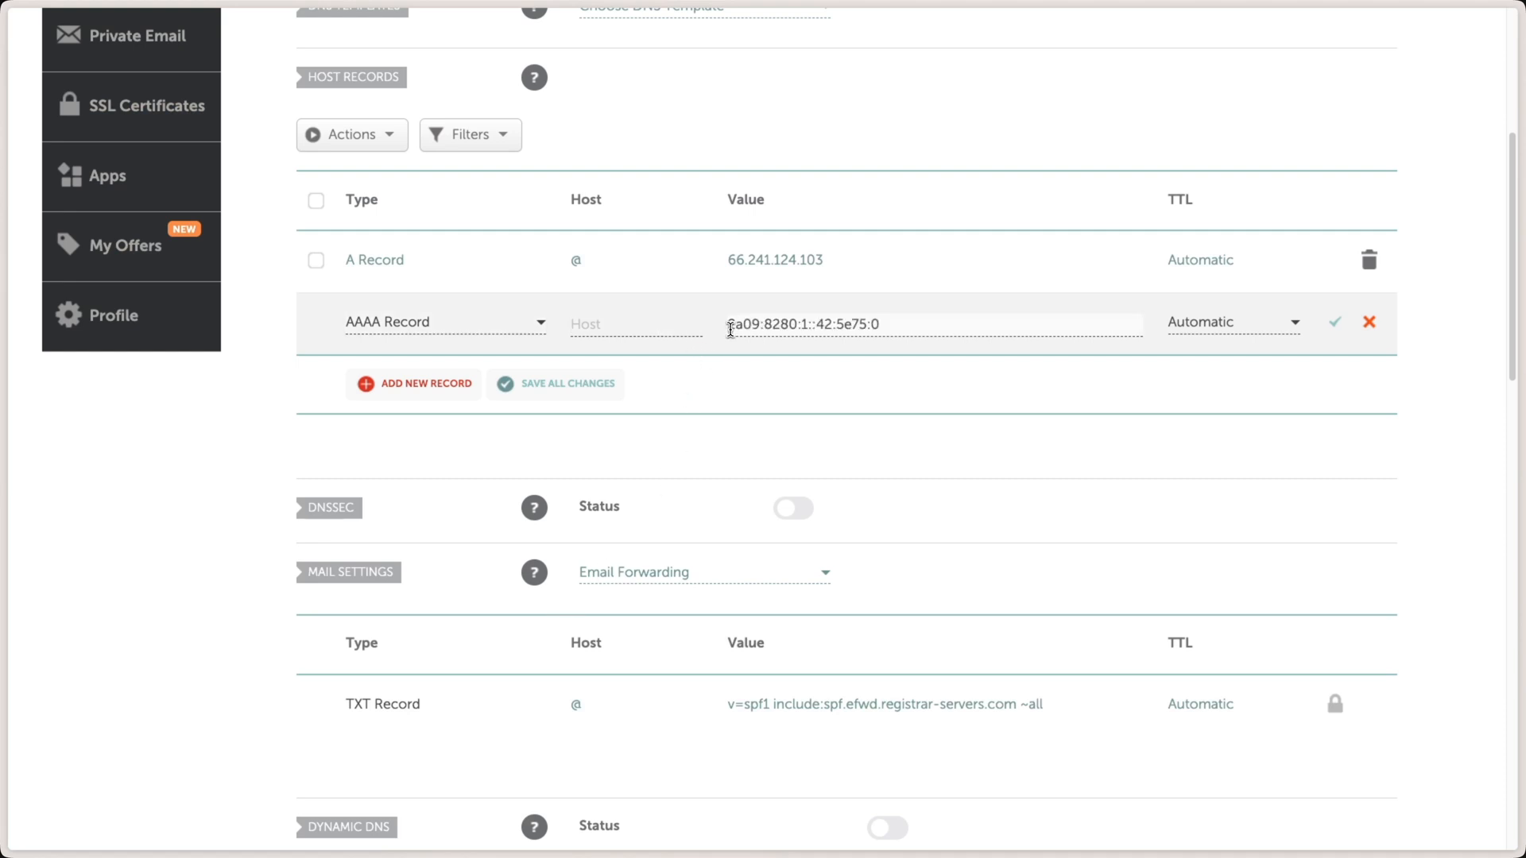
text(@)
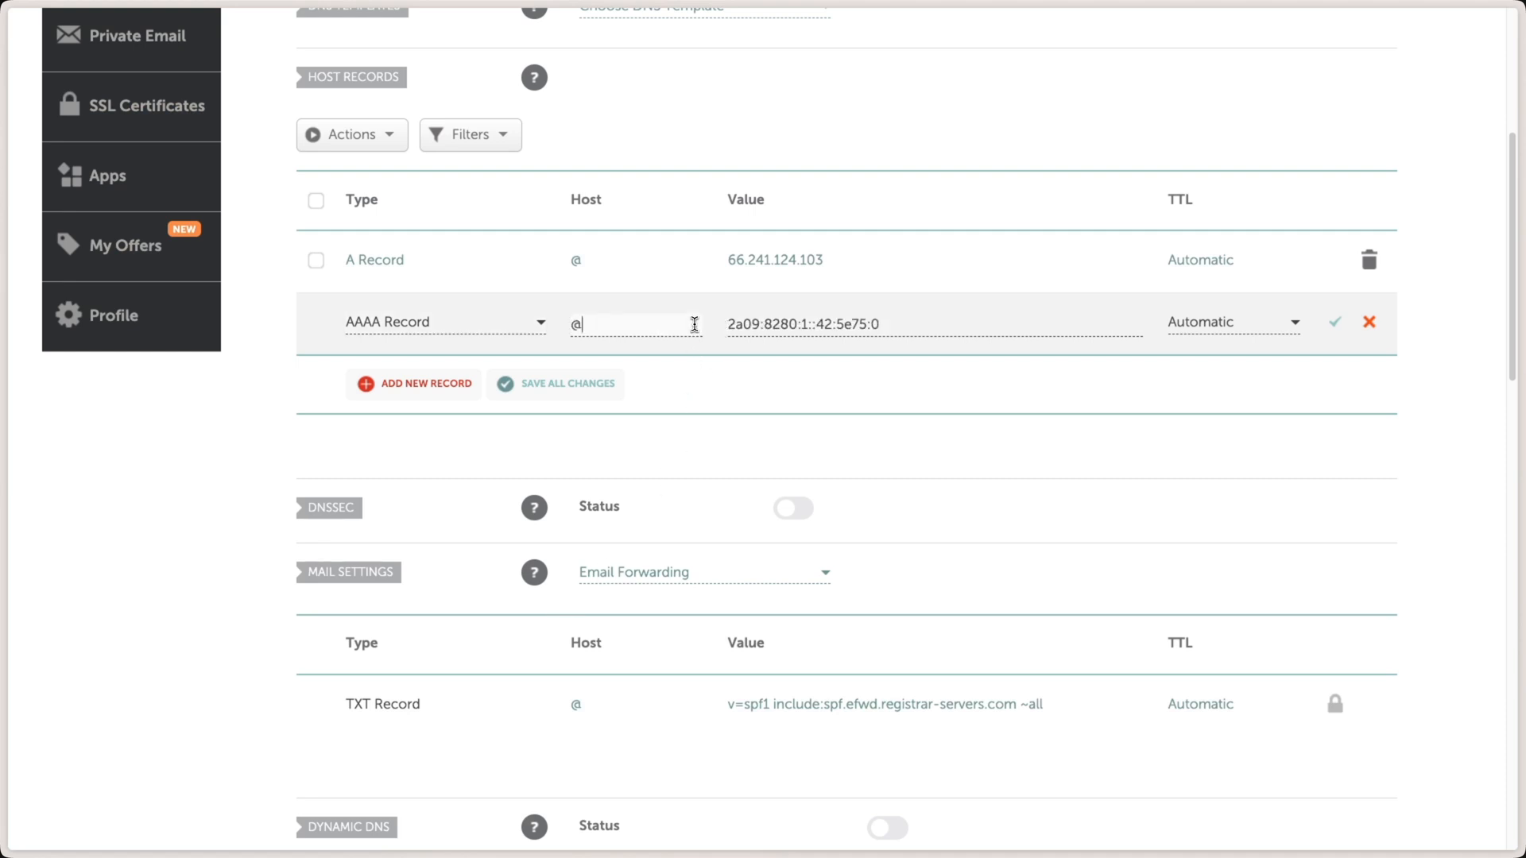
mouse_move(1348, 330)
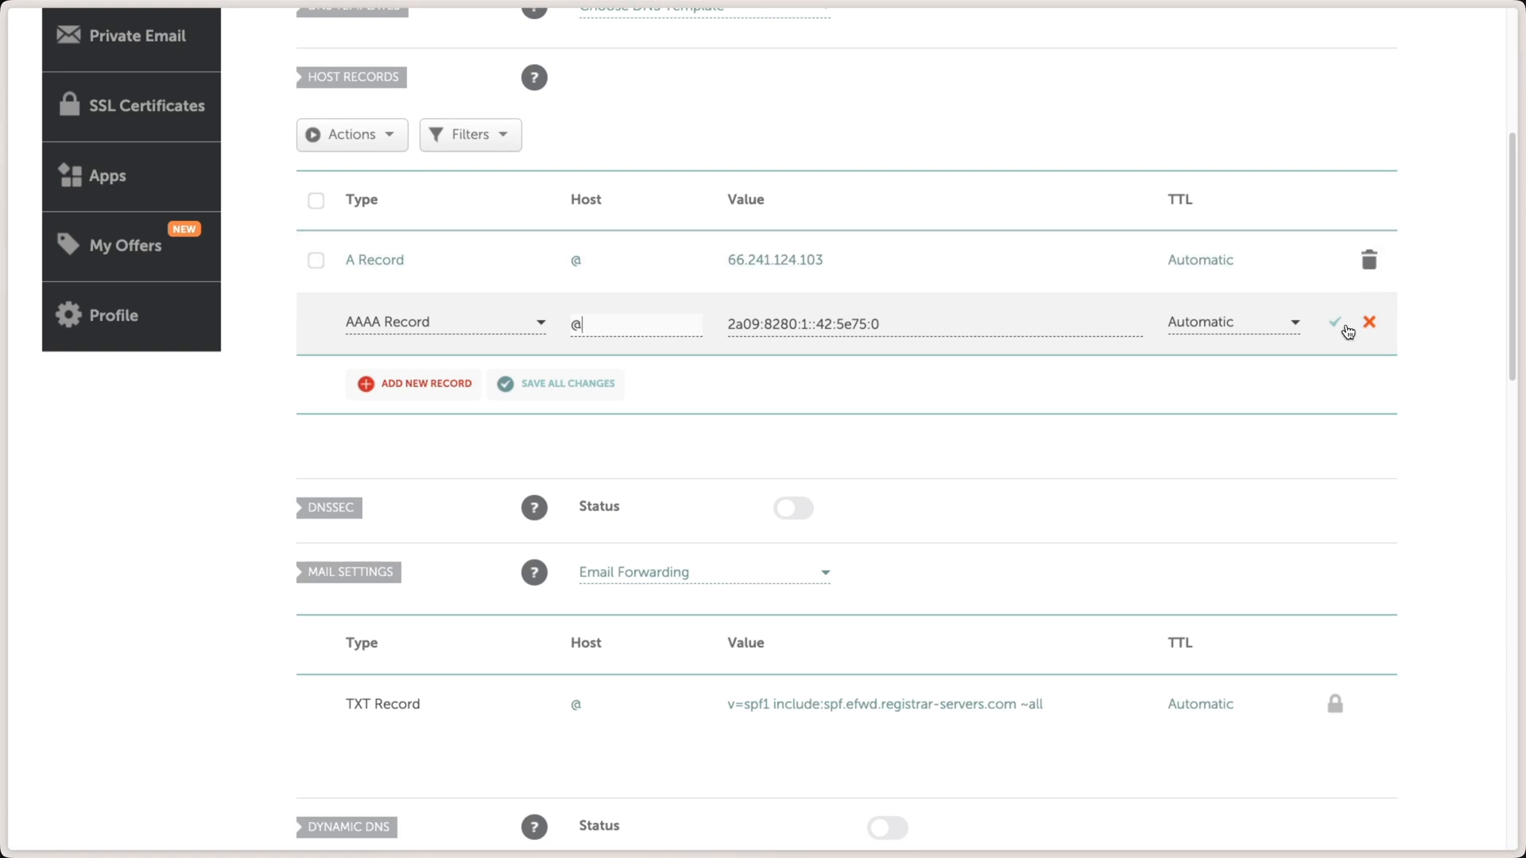
click(1334, 322)
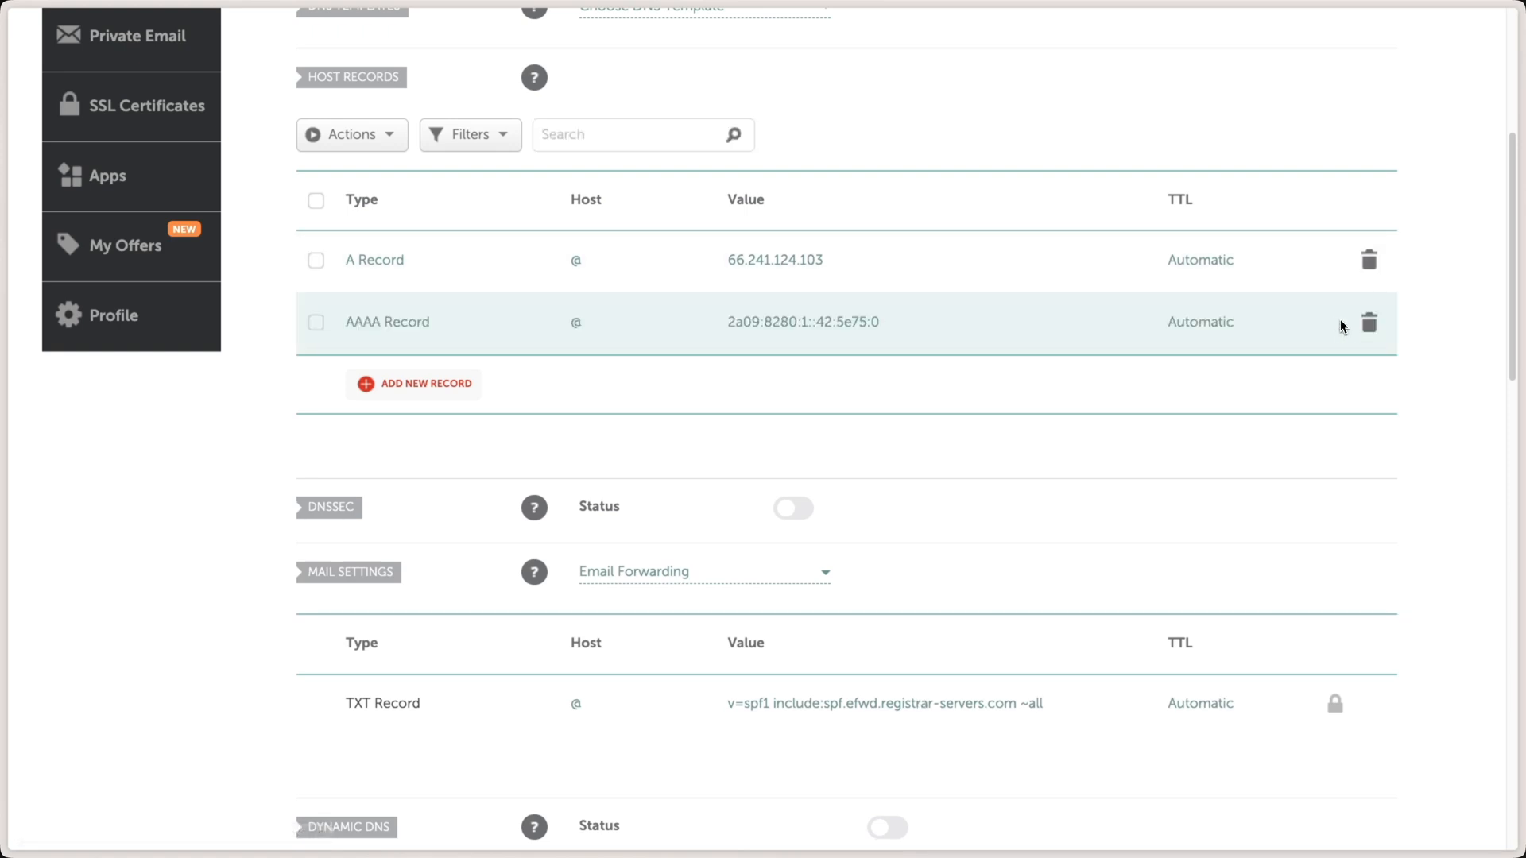
mouse_move(1326, 322)
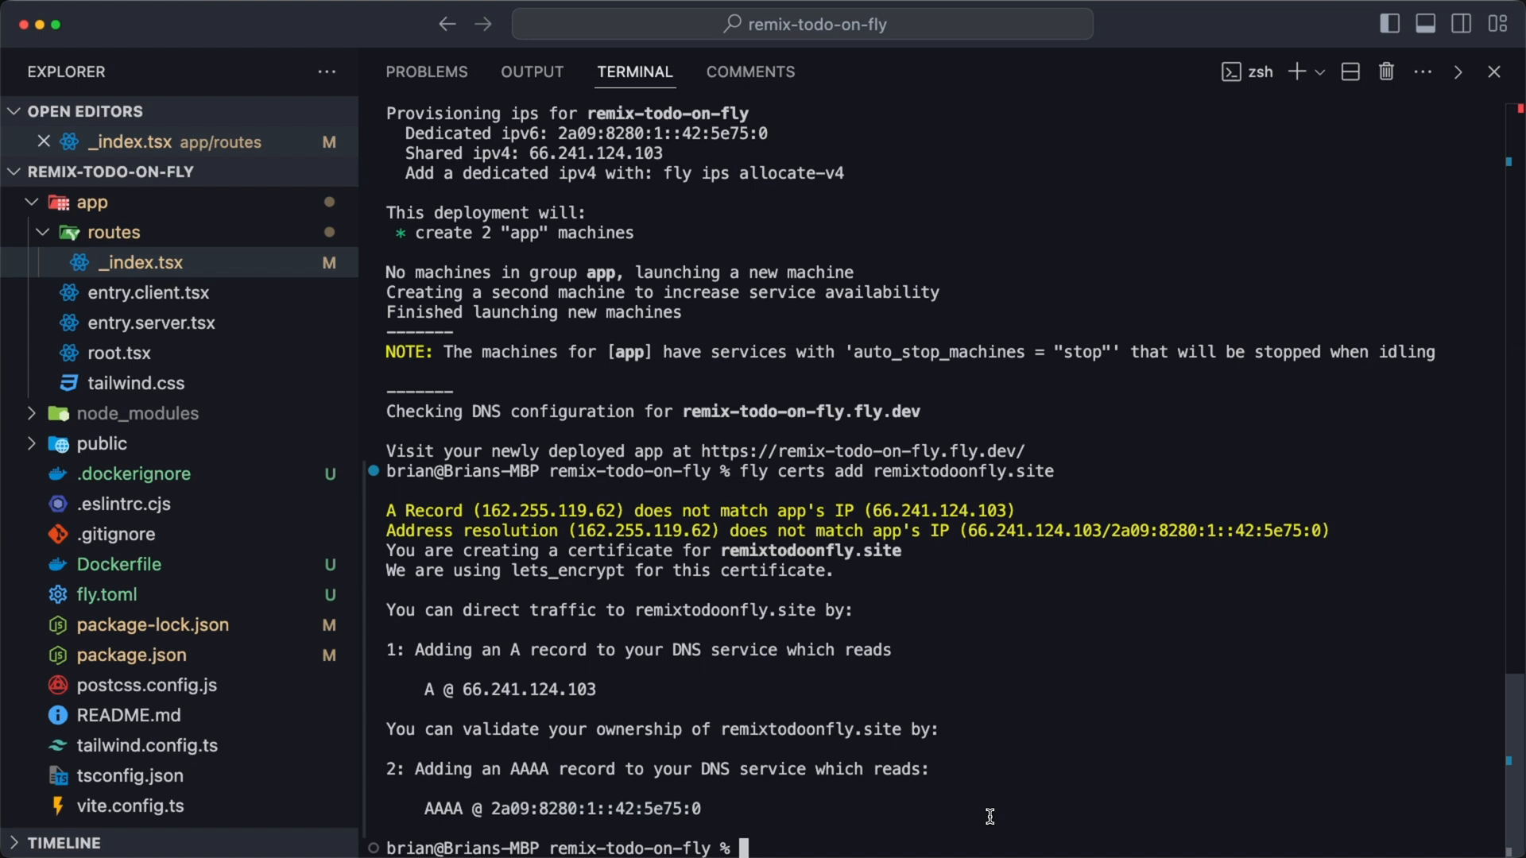
Step: Run fly certs check remixtodoonfly.site, then enter remixtodo in the browser address bar
text(fly certs)
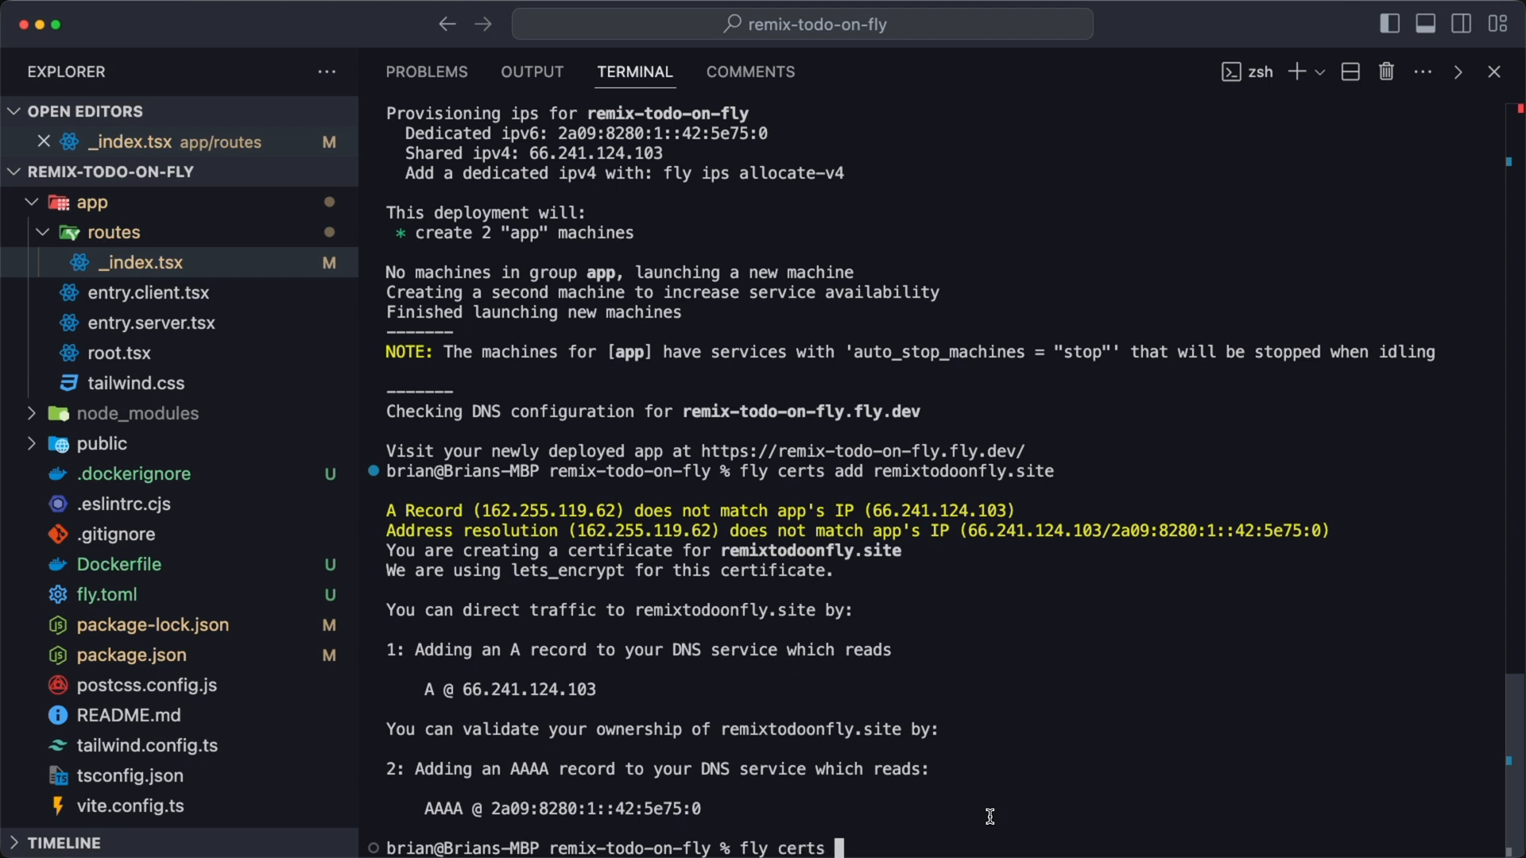
text(check remixtodoonfly.si)
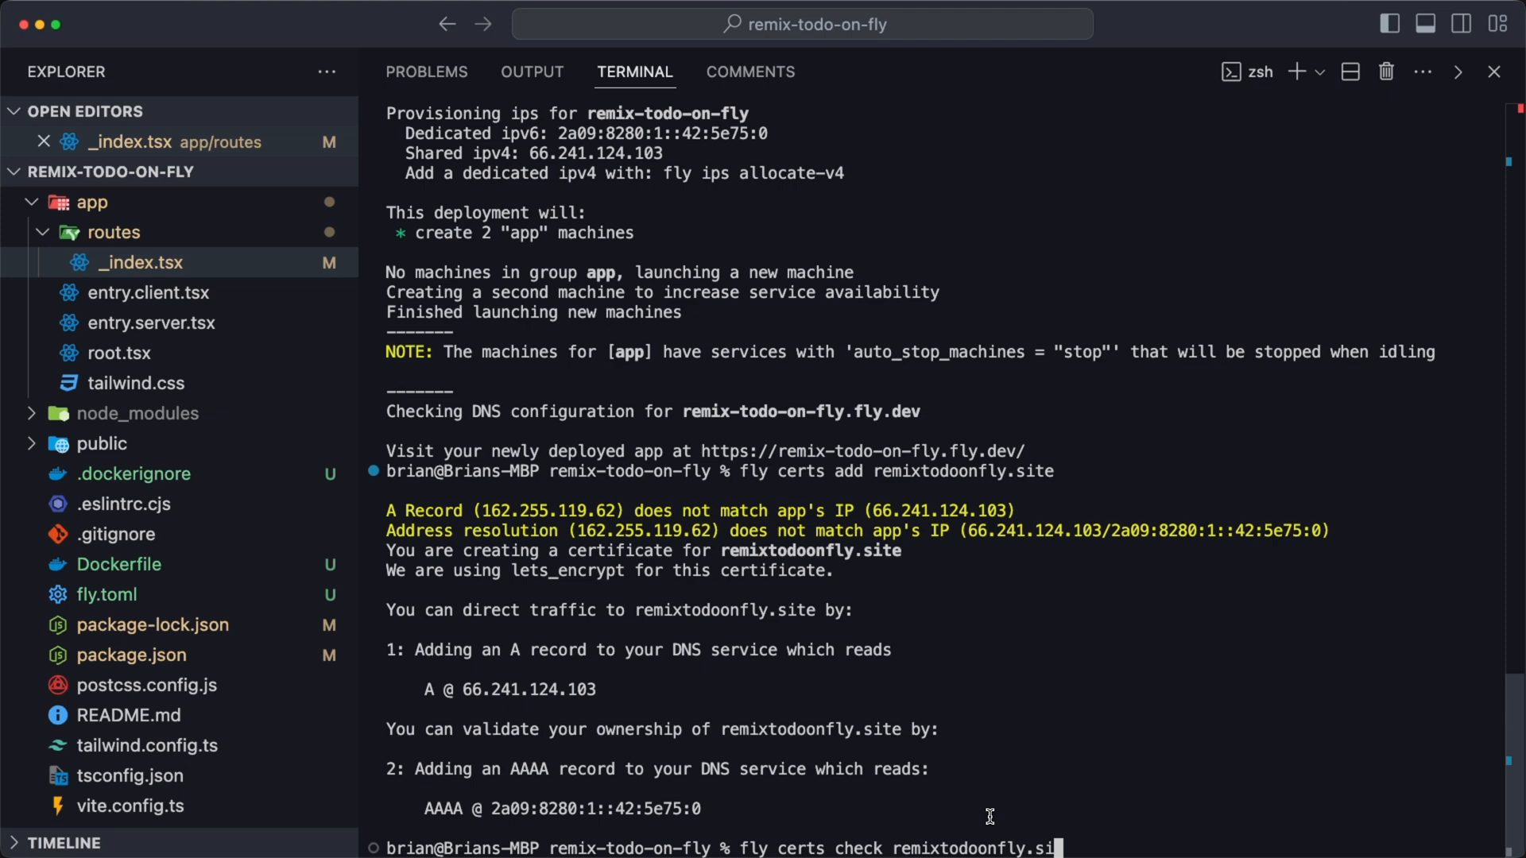
key(Return)
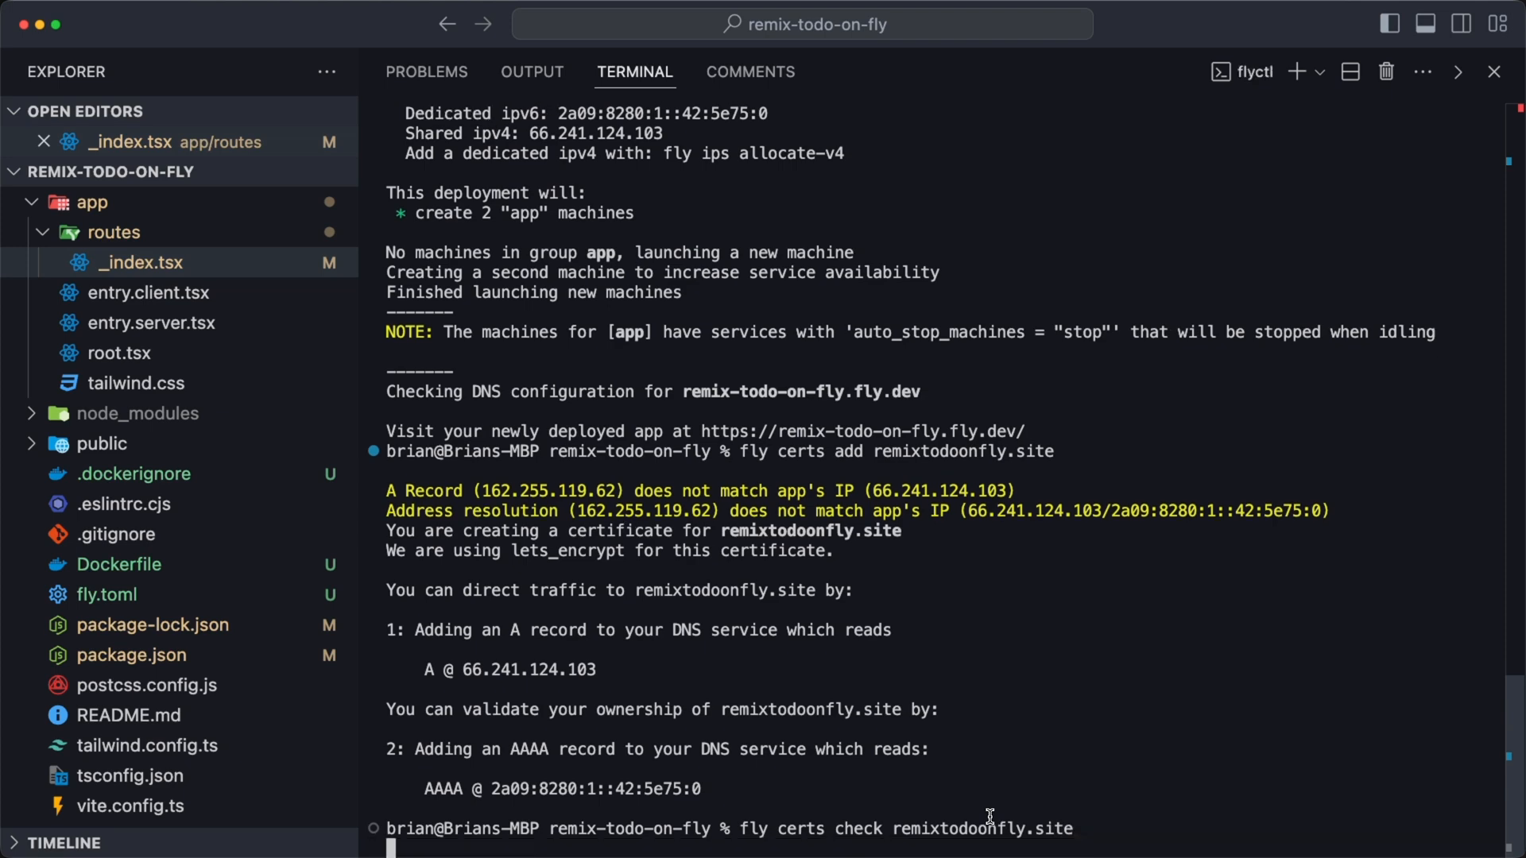
key(Return)
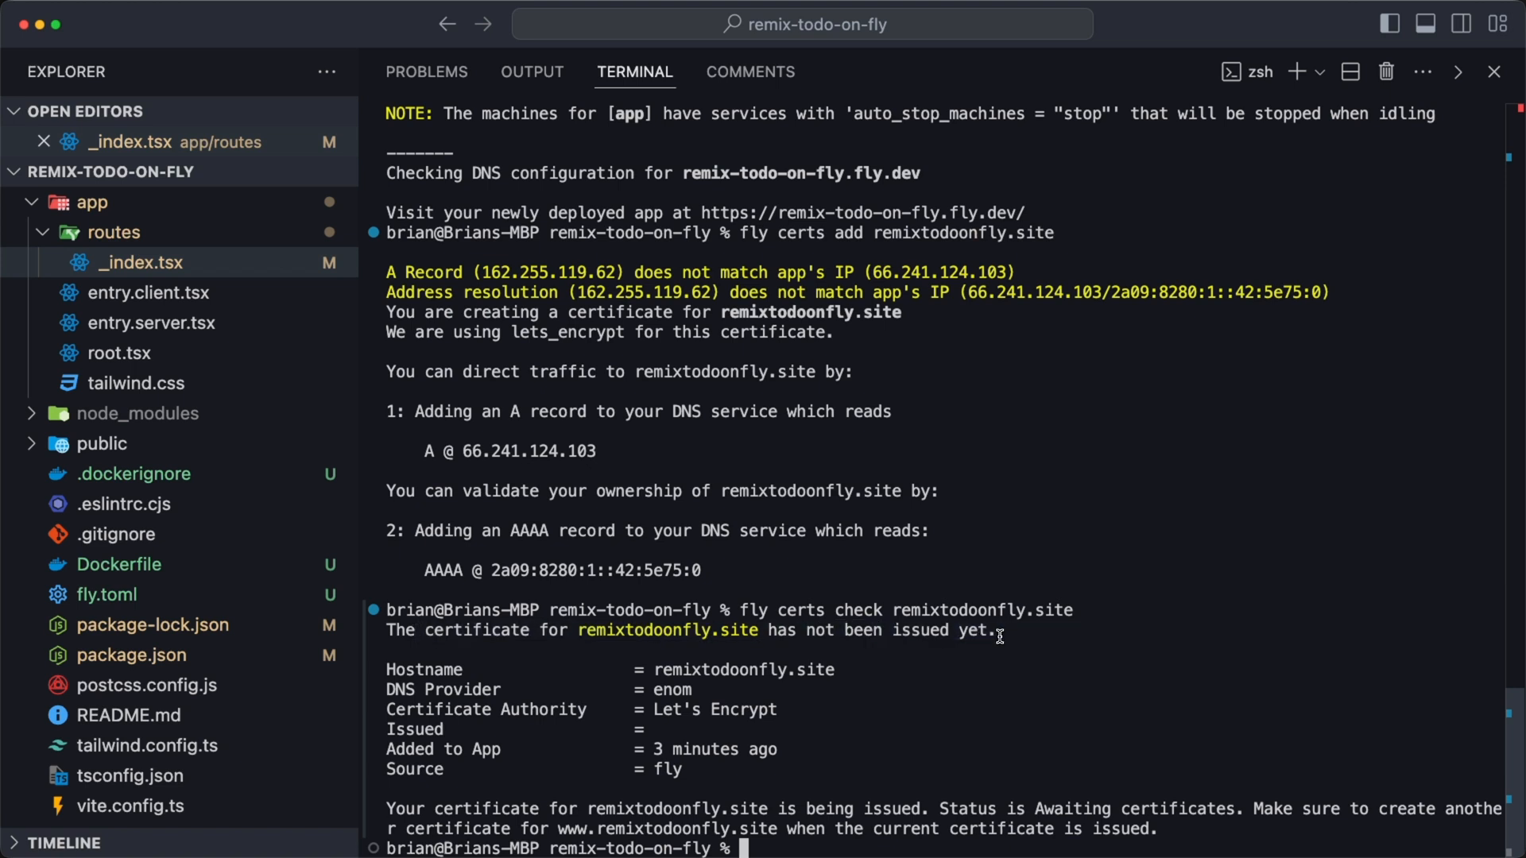
mouse_move(994, 656)
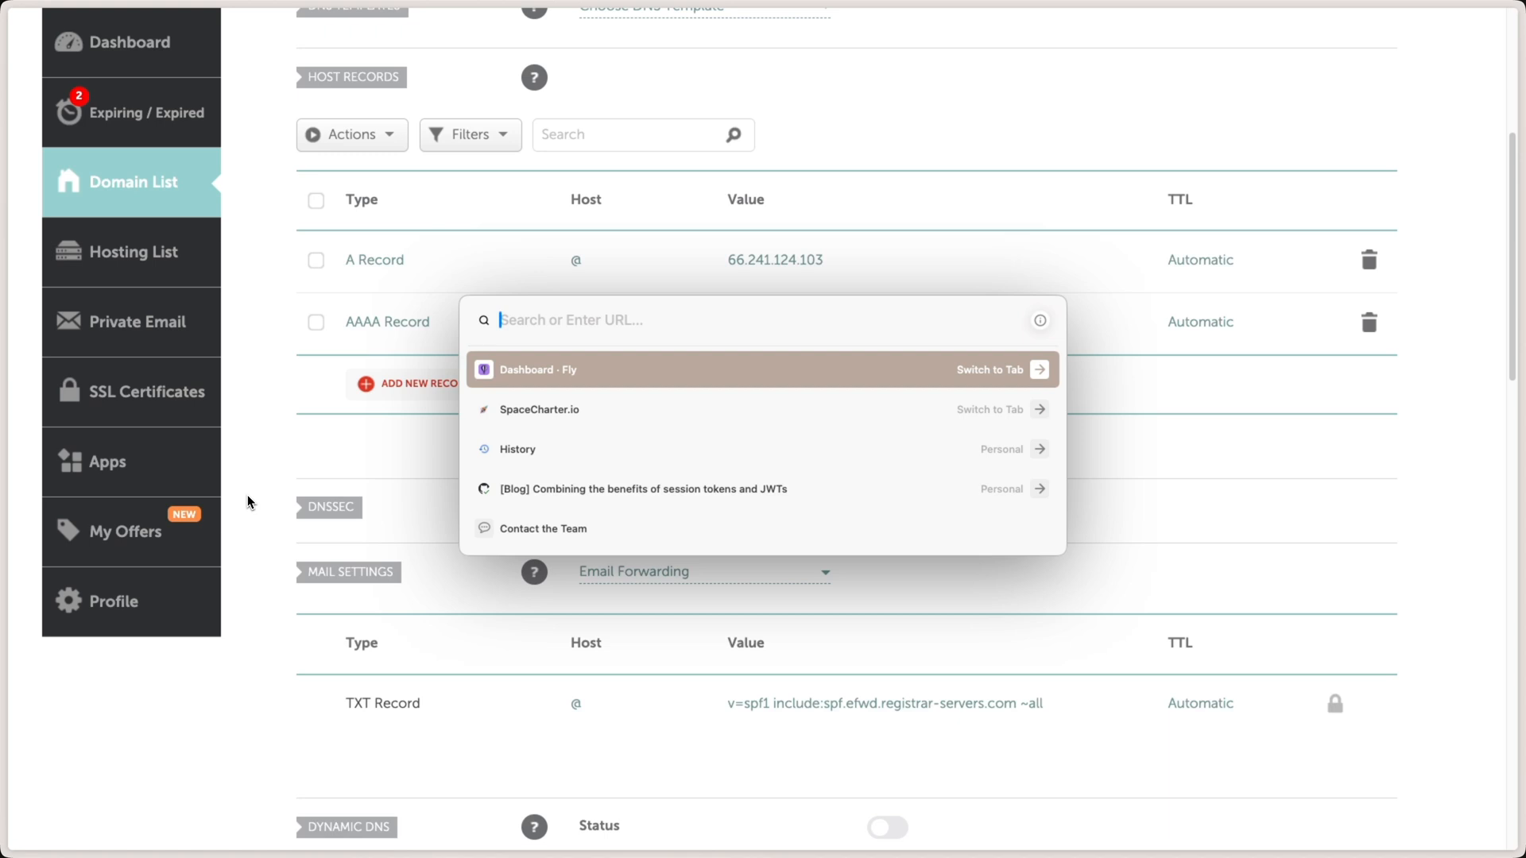
text(remixtodd)
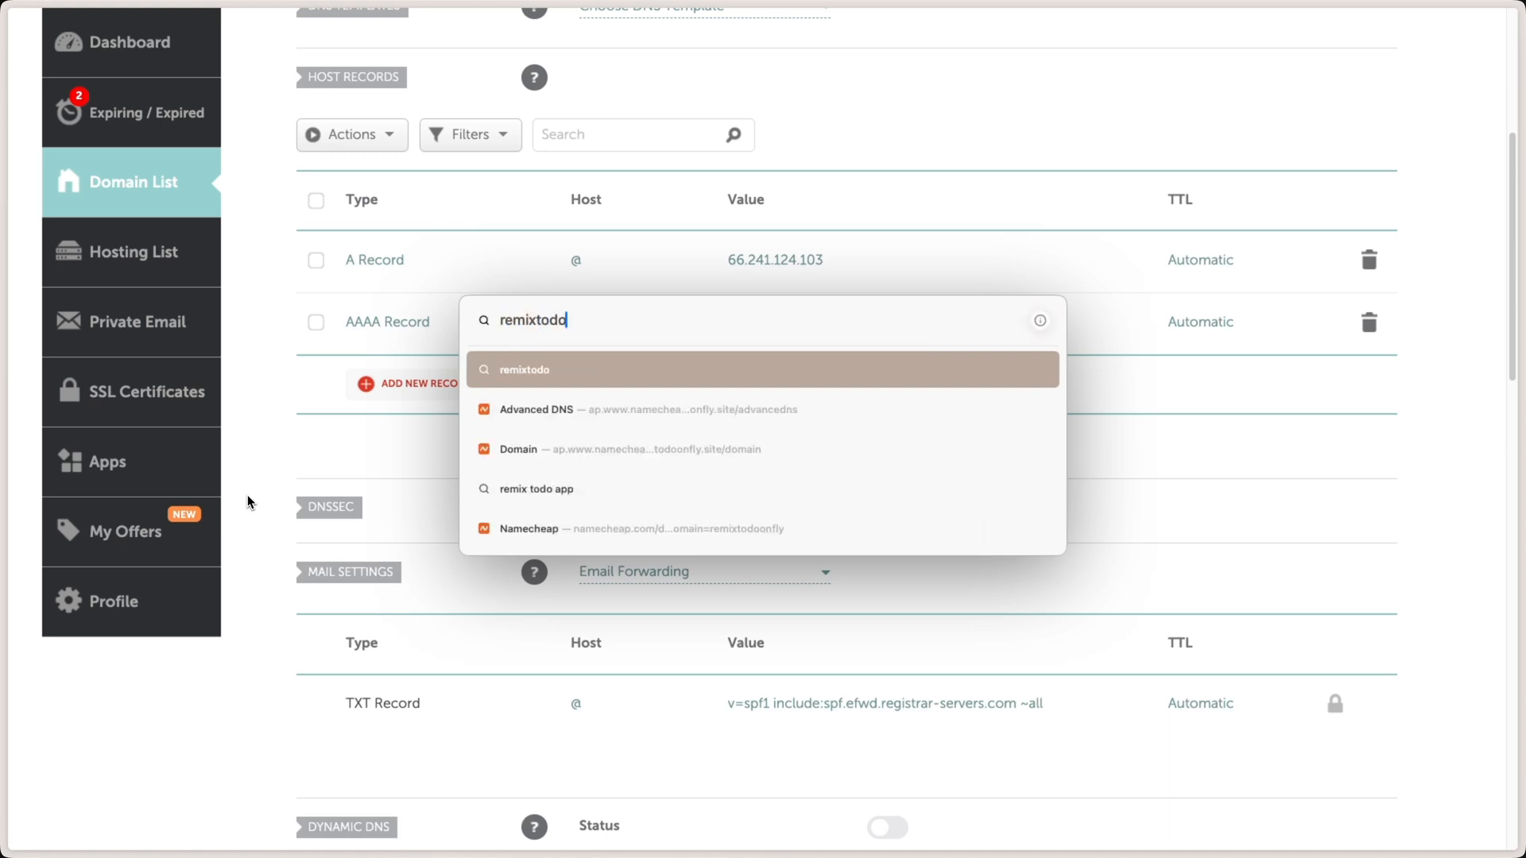